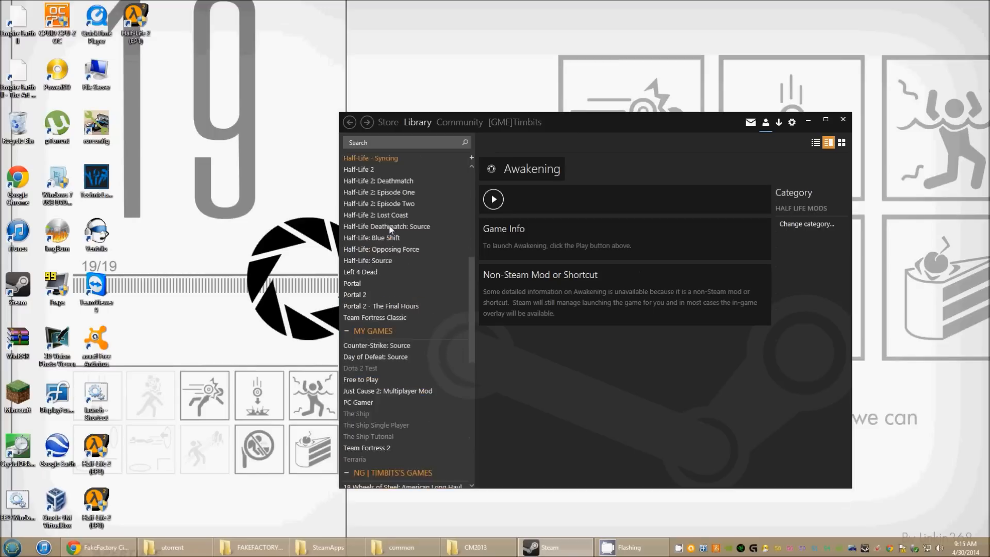
View the library pages of Half-Life 2: Episode One and Half-Life 2, then the tools list
left_click(378, 192)
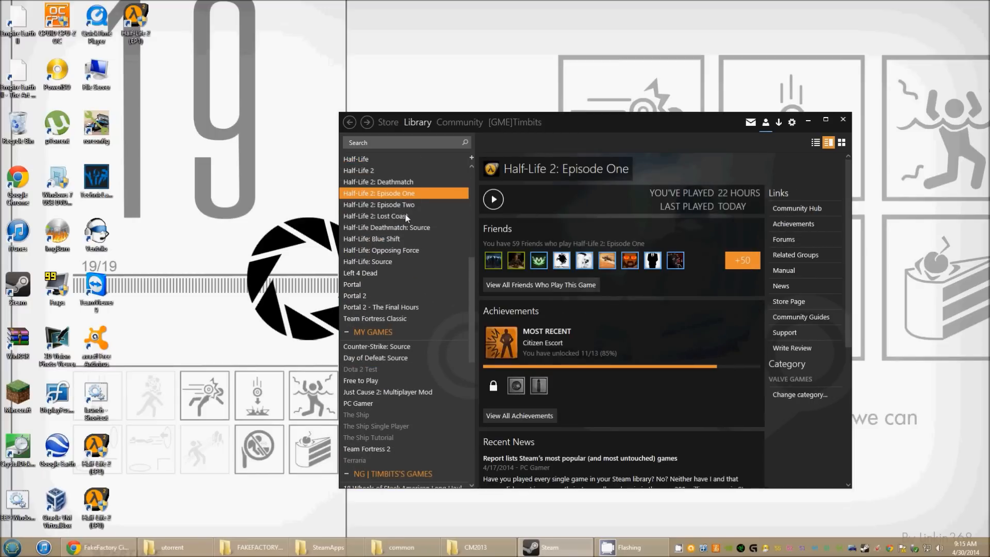
mouse_move(370, 173)
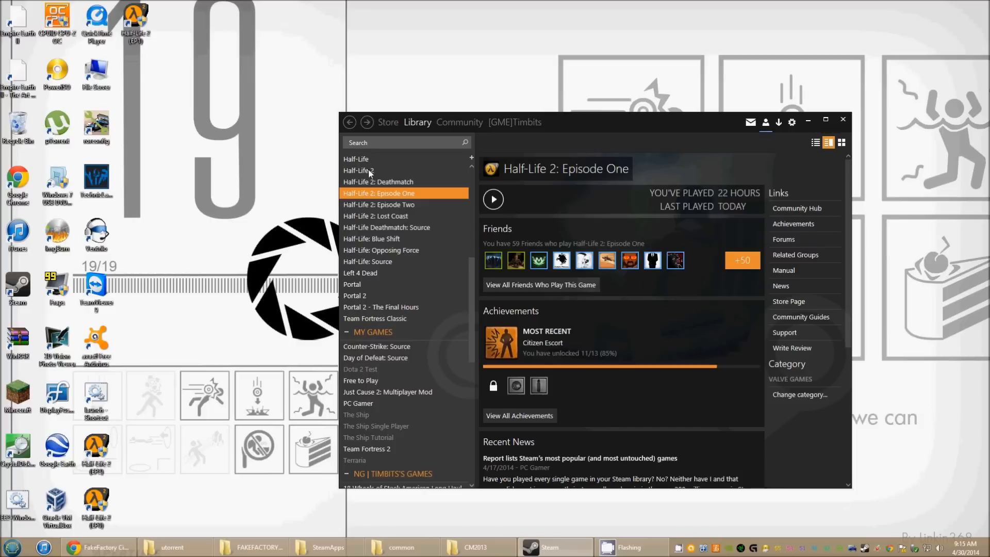
left_click(358, 170)
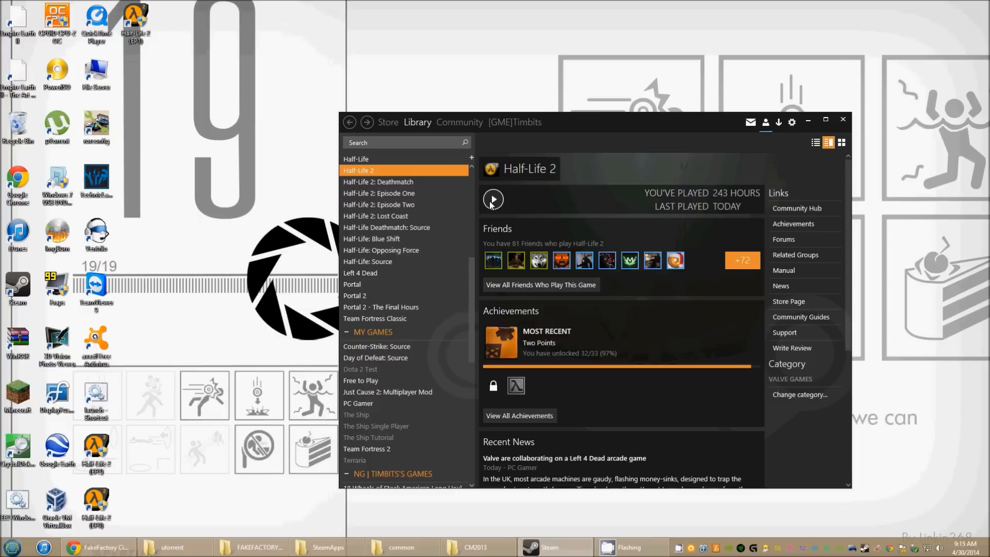
mouse_move(415, 198)
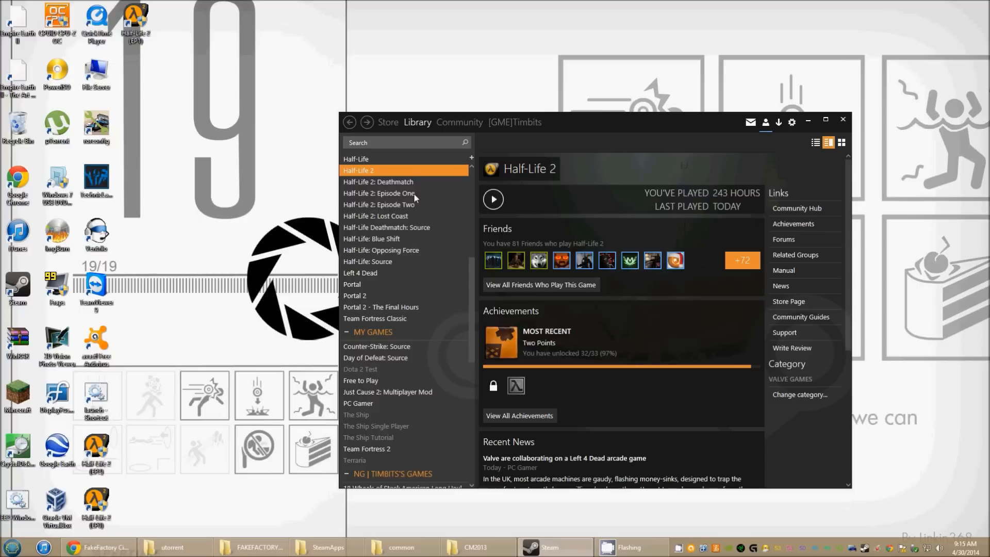
left_click(417, 122)
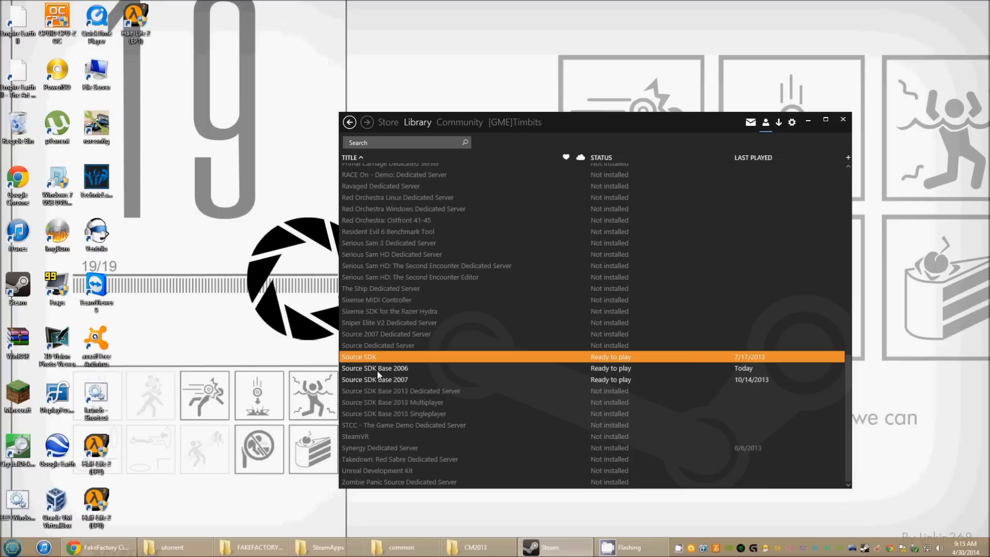
Check that Source SDK Base 2006 and Source SDK Base 2007 are ready to play
left_click(374, 368)
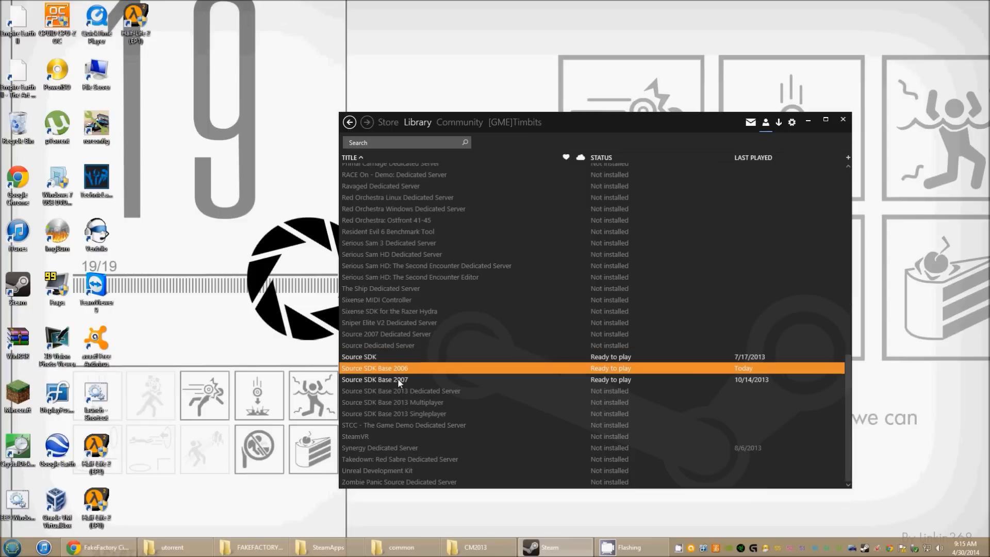
left_click(375, 379)
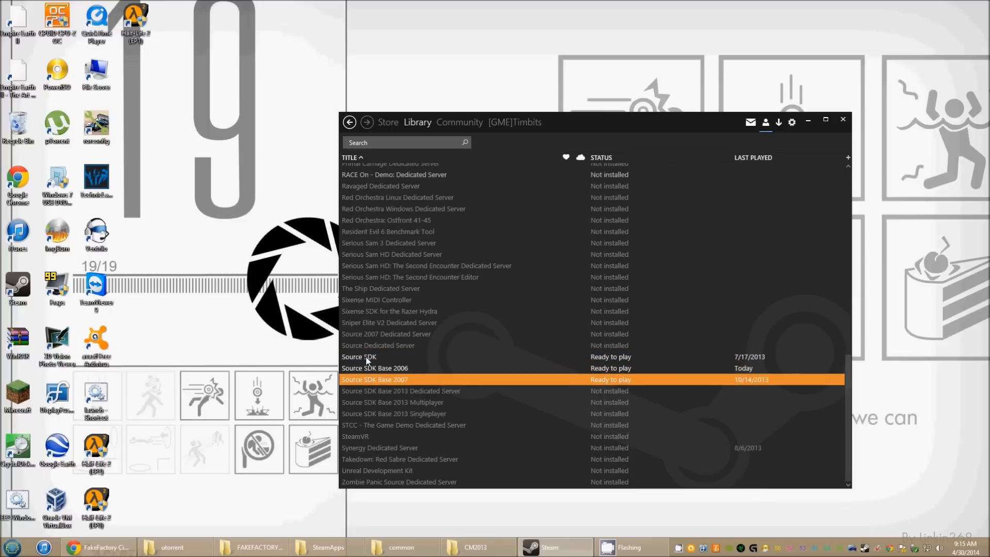
mouse_move(808, 120)
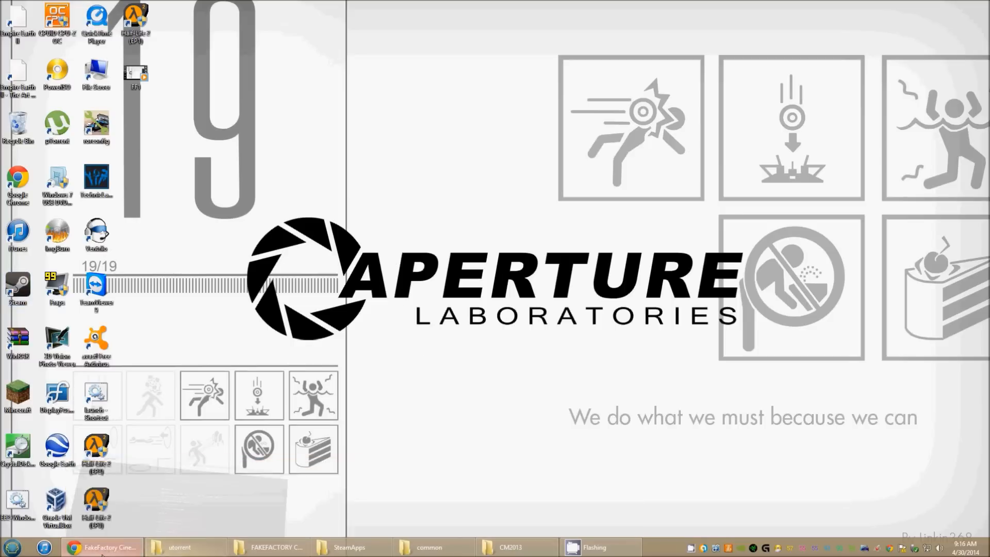
Scroll the Cinematic Mod 2013 page to Download and open the mirror.spiffytek.net HTTP link
left_click(101, 546)
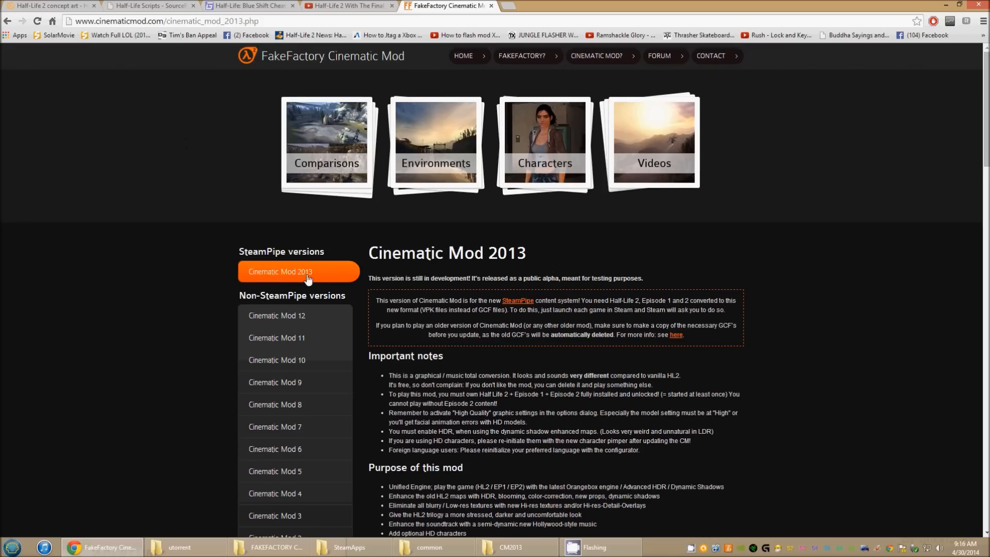
scroll("down", 3)
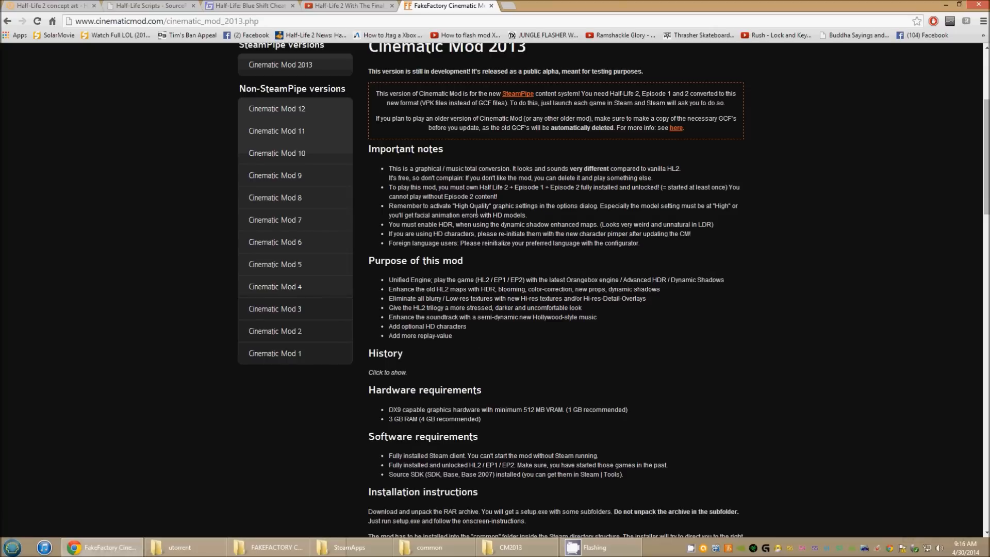
mouse_move(468, 240)
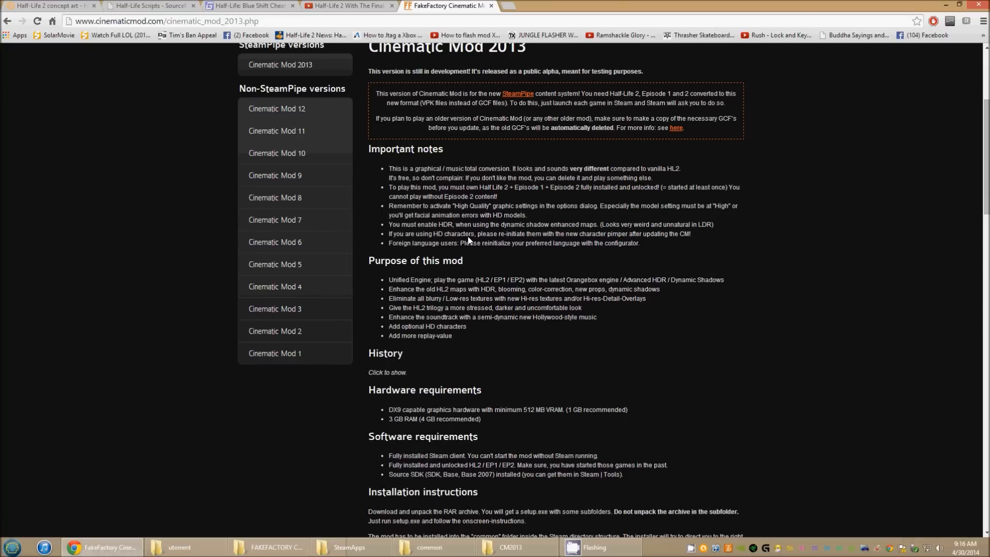
scroll("down", 3)
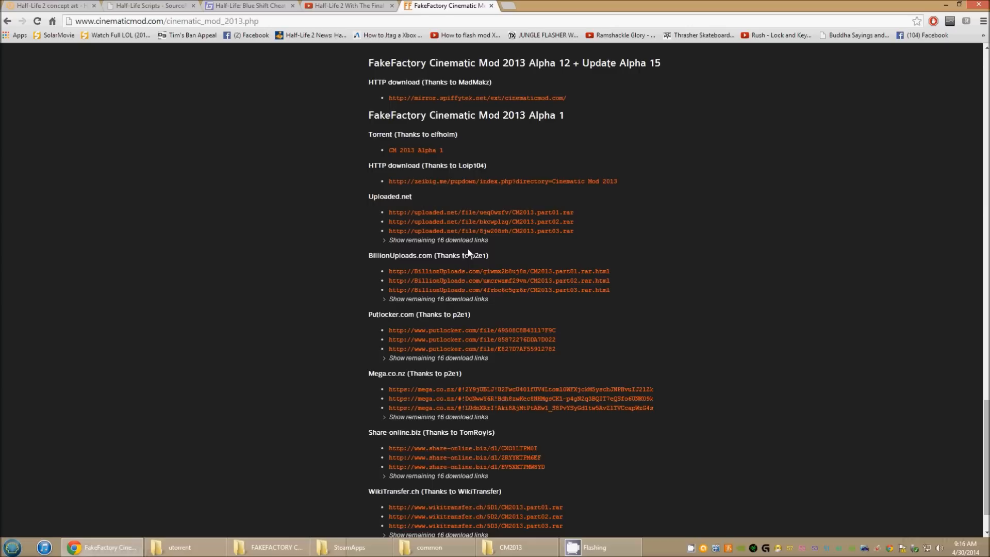
scroll("down", 3)
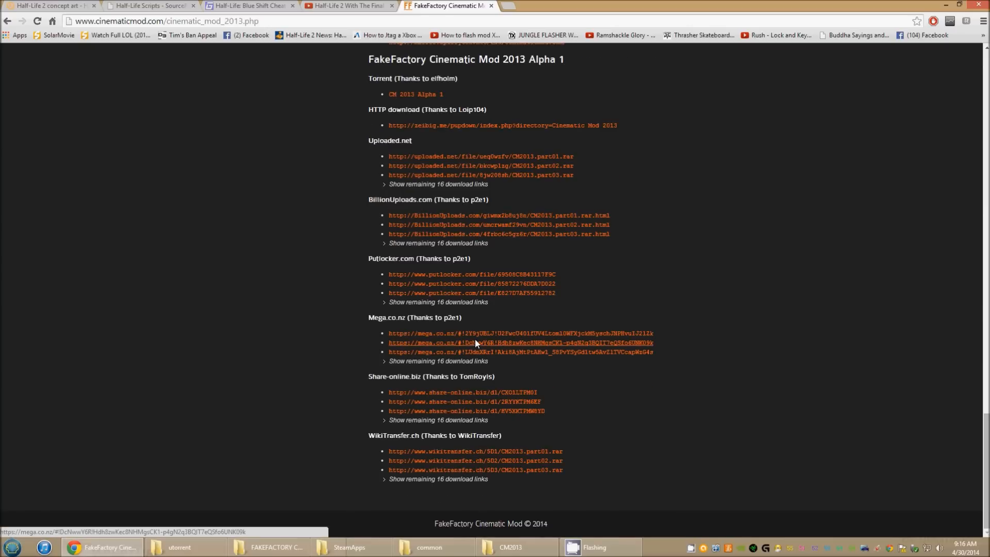
scroll("up", 3)
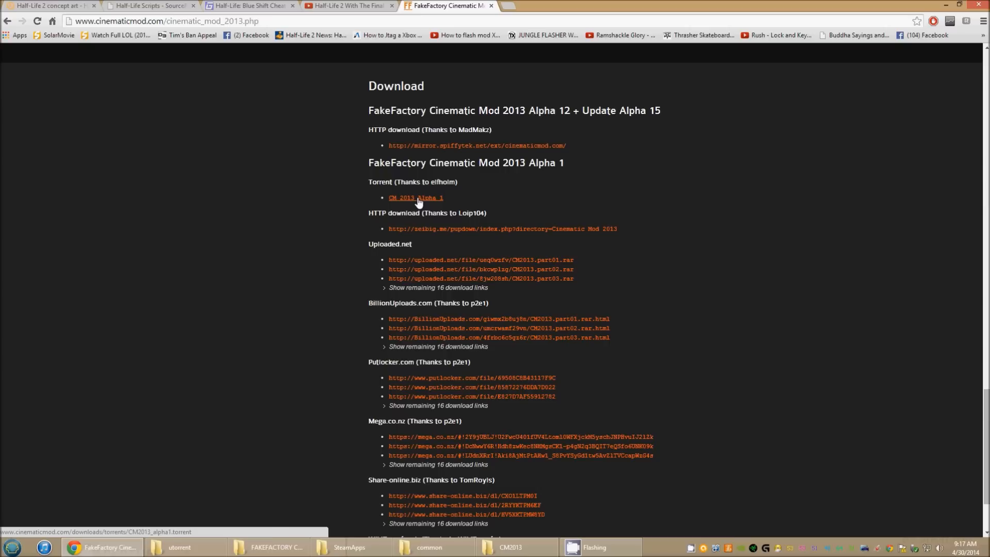
mouse_move(411, 201)
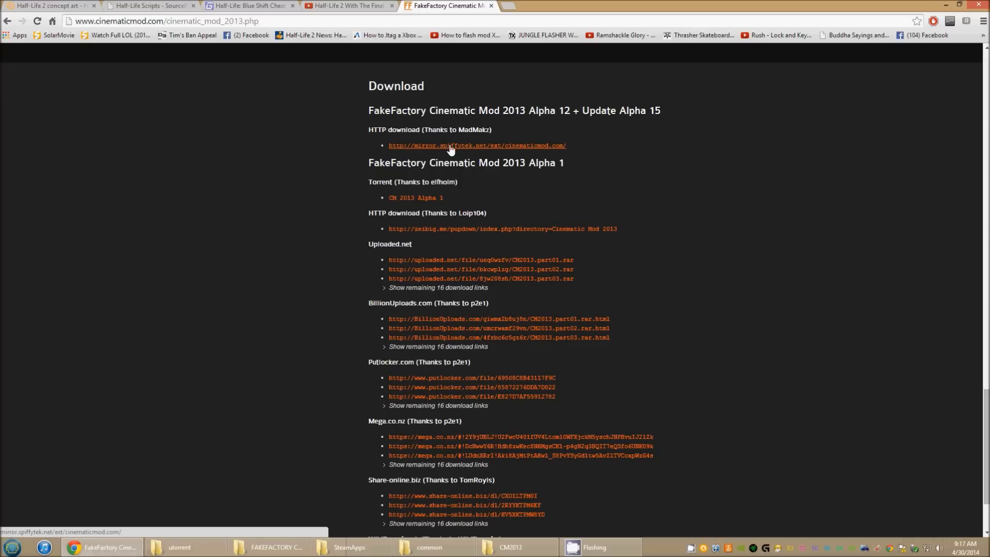
left_click(476, 146)
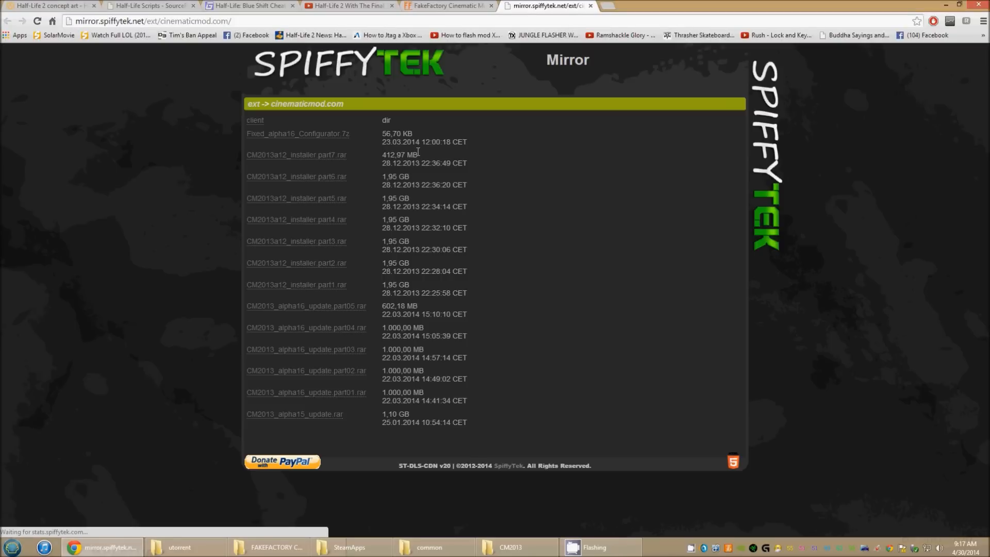
mouse_move(194, 211)
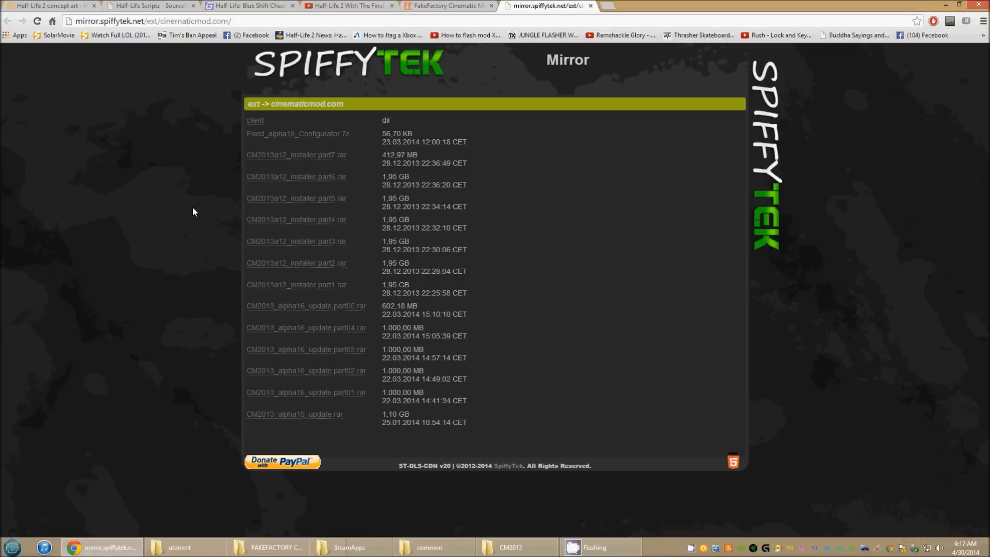
mouse_move(204, 131)
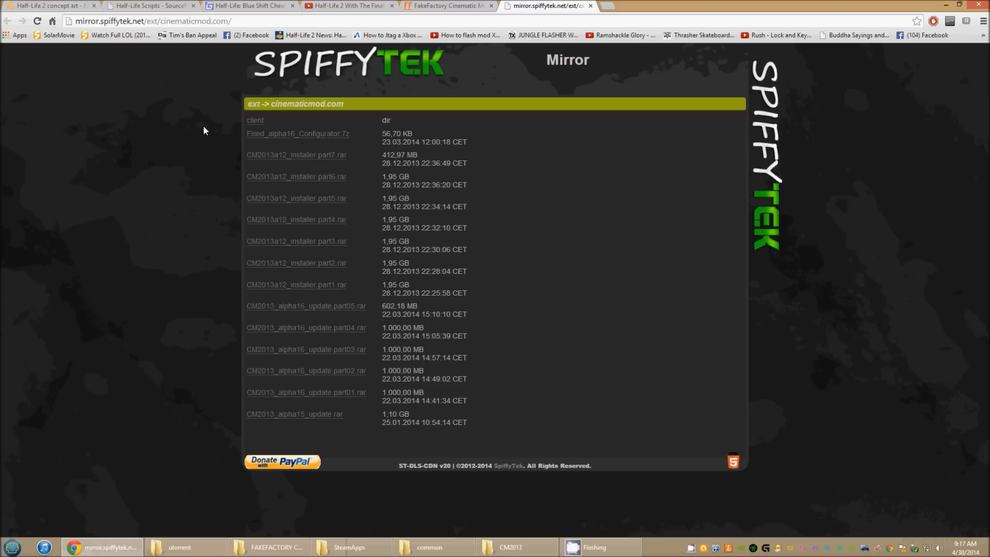
mouse_move(195, 185)
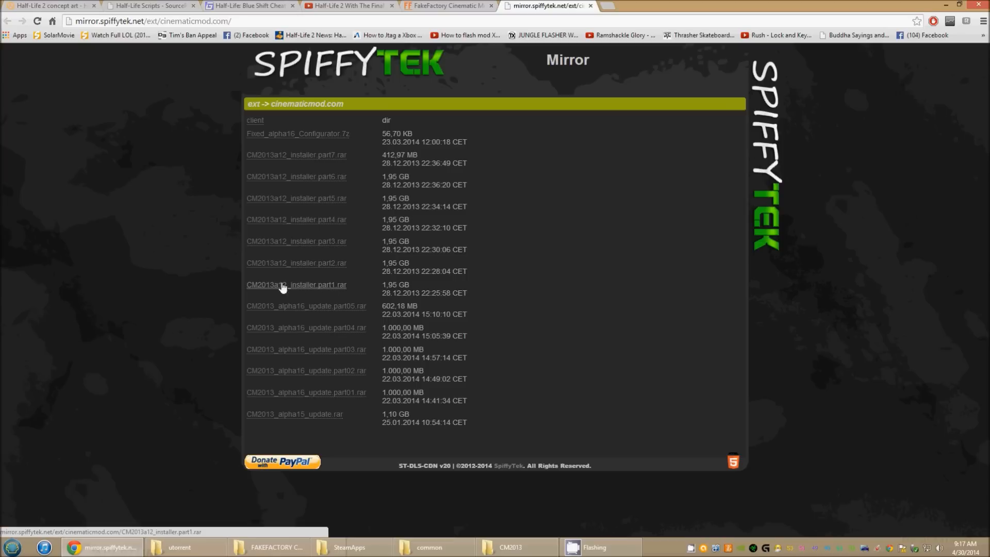
mouse_move(283, 291)
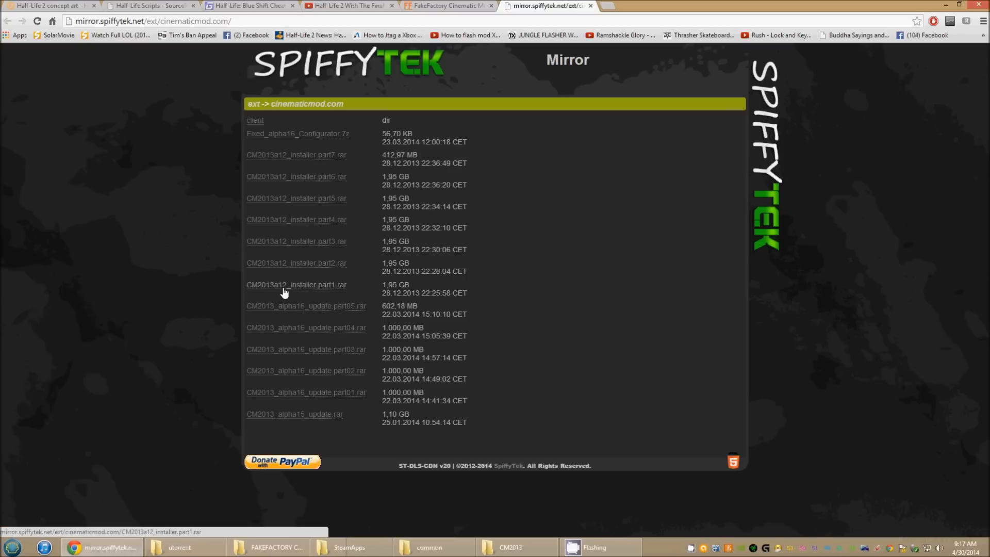
mouse_move(333, 255)
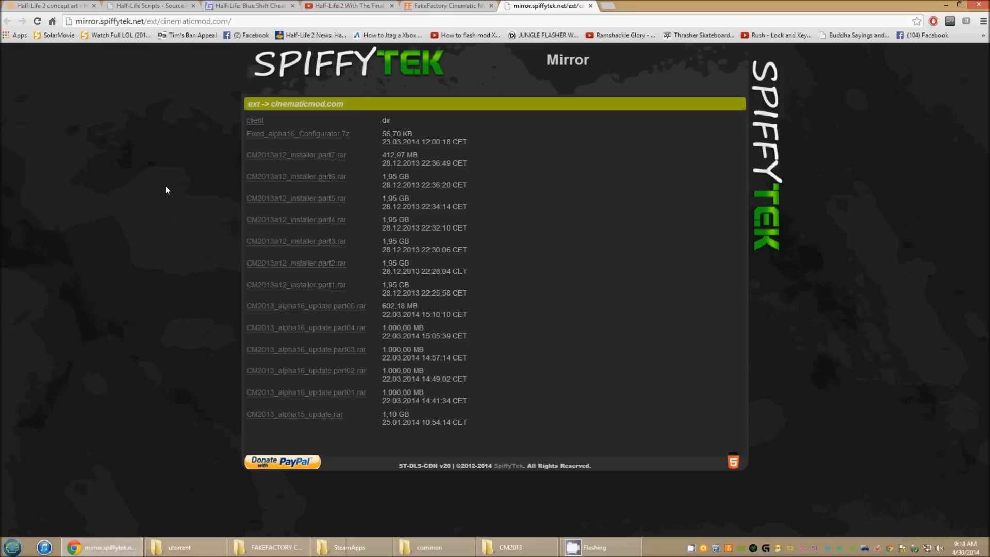
mouse_move(565, 122)
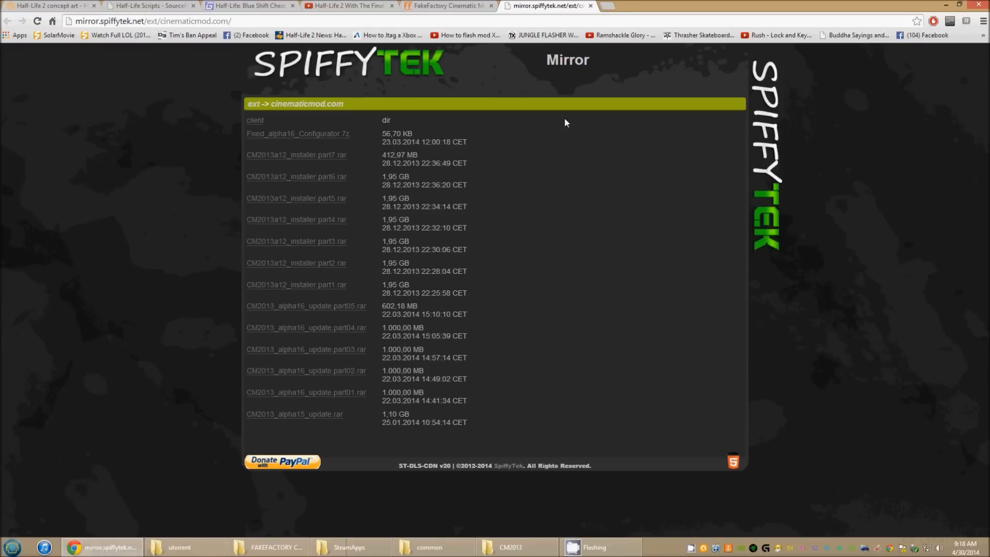
mouse_move(920, 19)
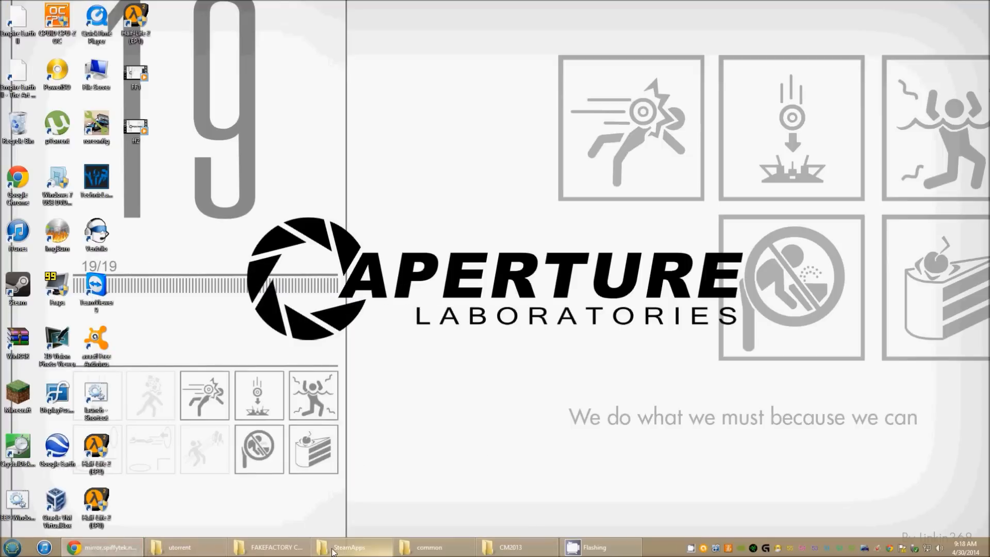
Show the CM2013a12 installer parts in Downloads, then go up to Local Disk (E:)
left_click(13, 546)
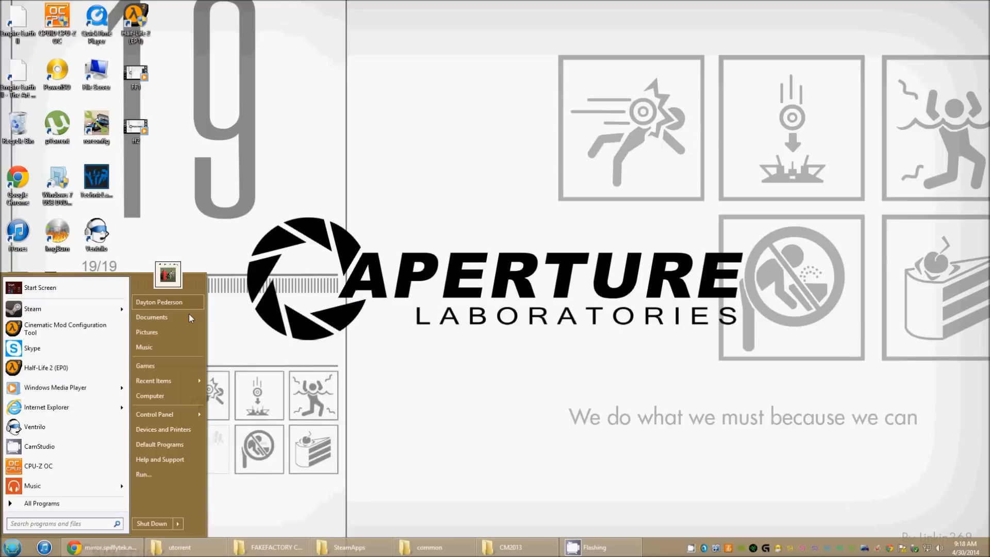
left_click(150, 394)
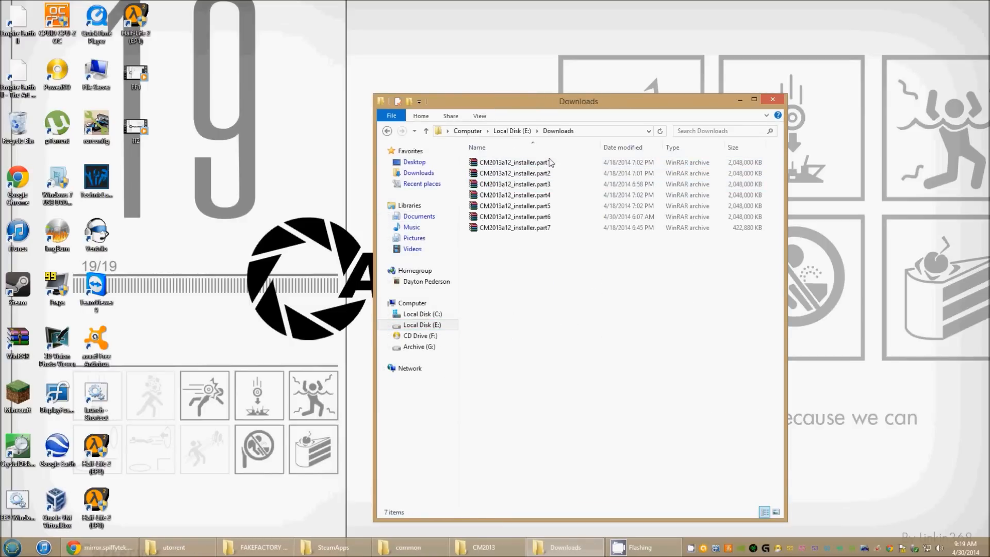
right_click(514, 162)
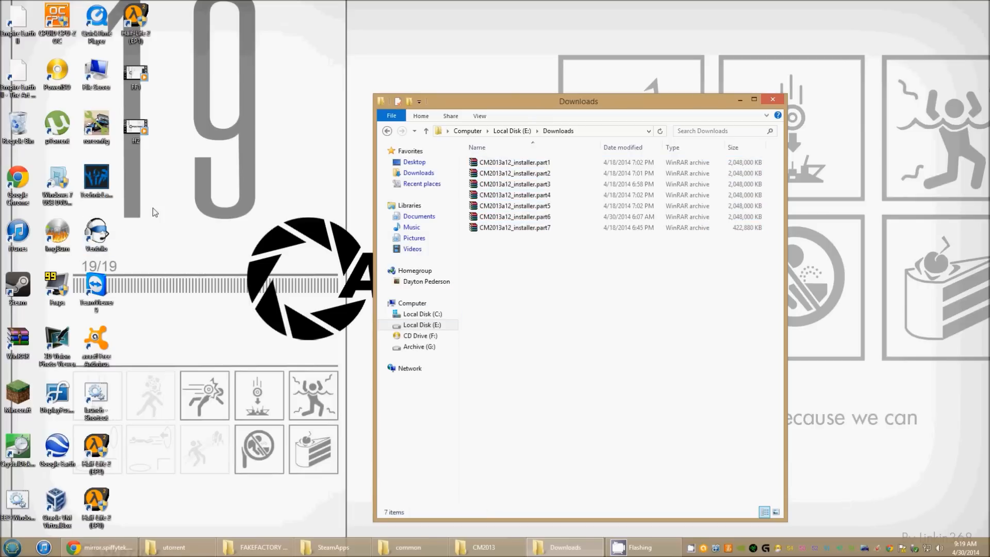
mouse_move(183, 211)
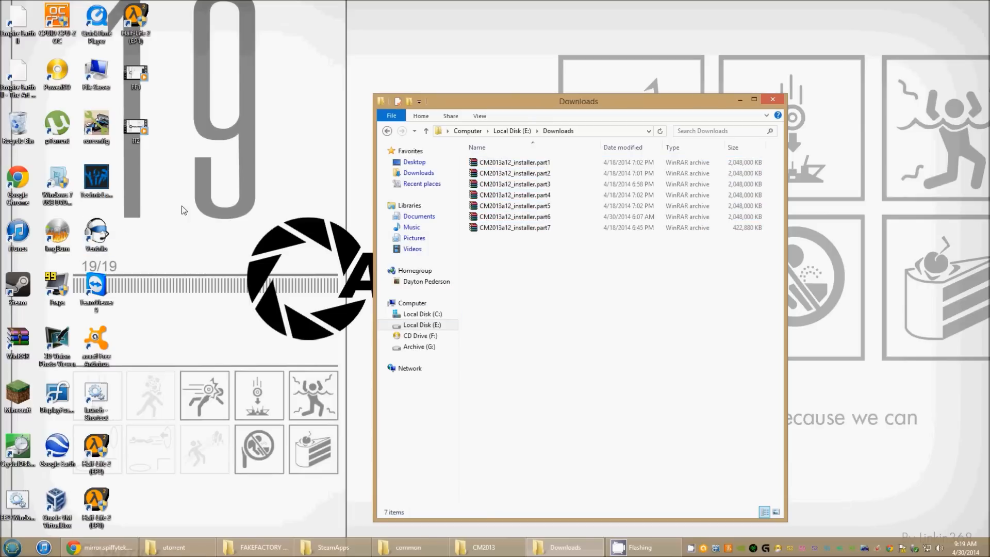
left_click(512, 131)
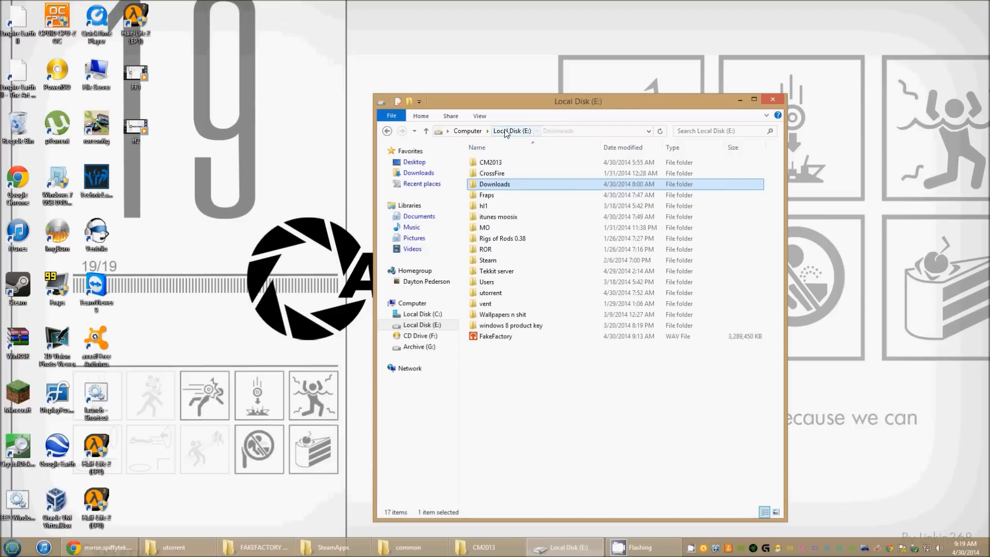
Browse into CM2013\CM2013\FILES\VisualC_Runtimes to see the redistributable installers
double_click(488, 162)
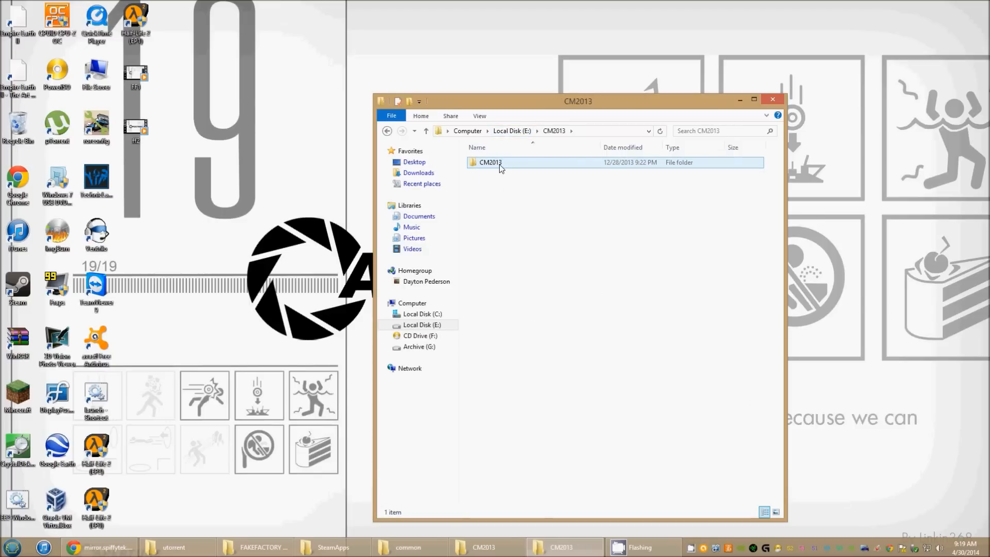
double_click(490, 162)
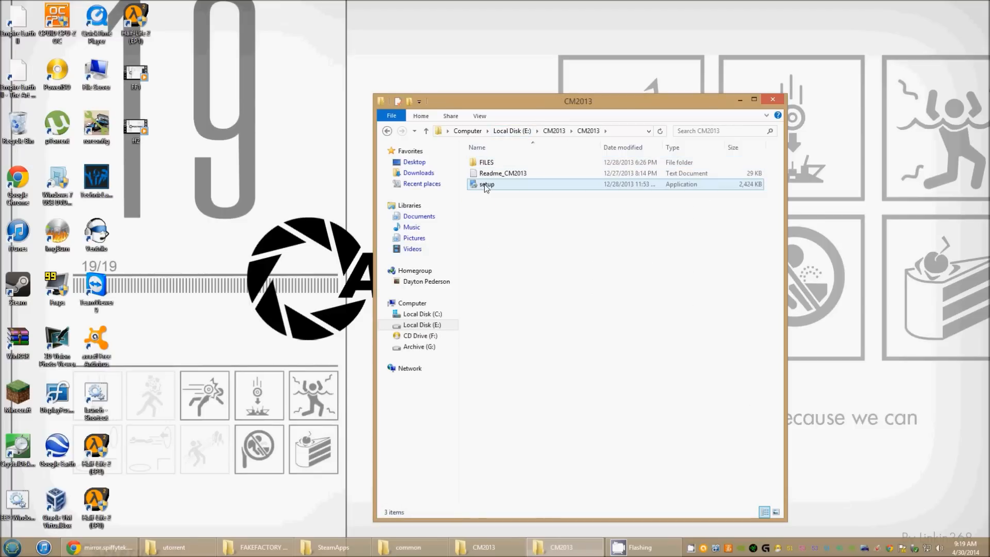
left_click(486, 161)
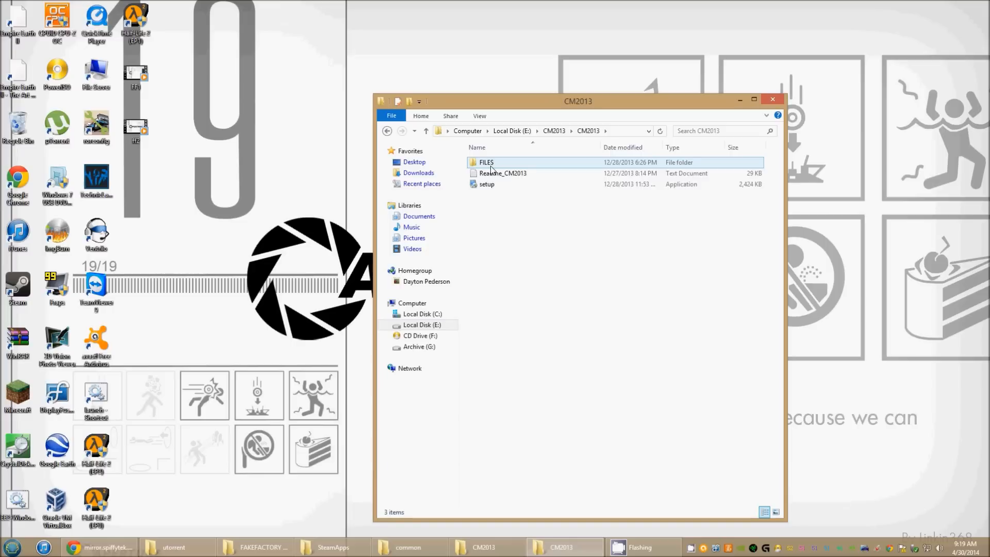
double_click(485, 162)
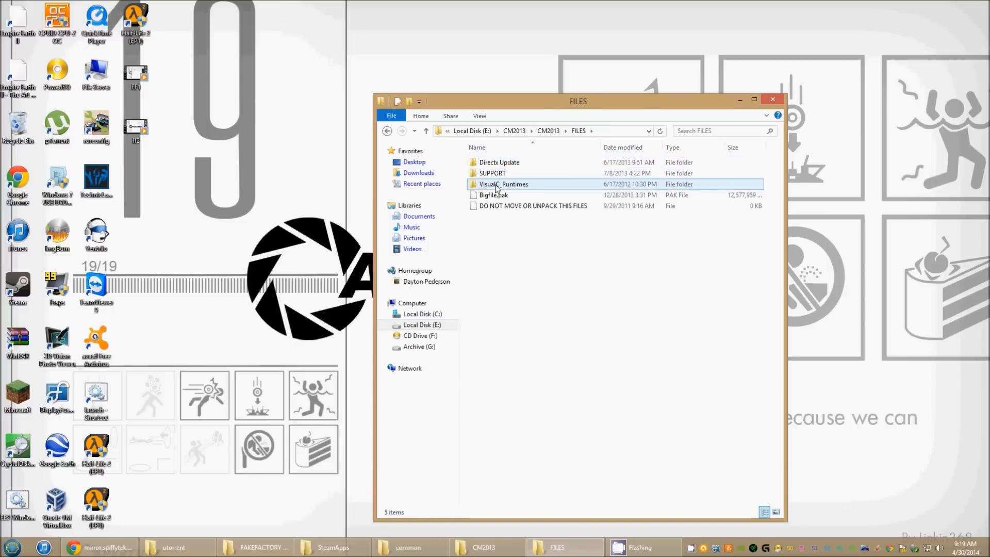
double_click(503, 183)
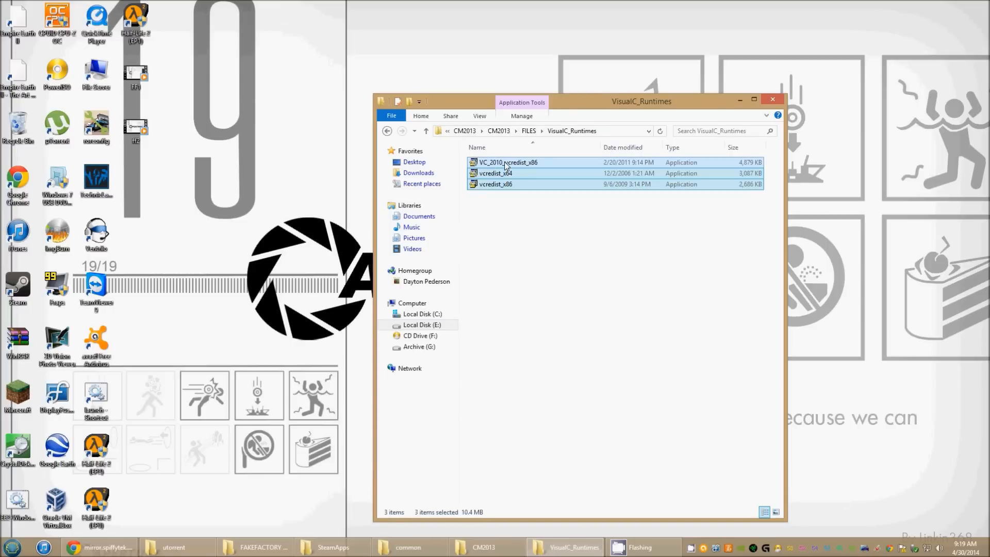
mouse_move(505, 162)
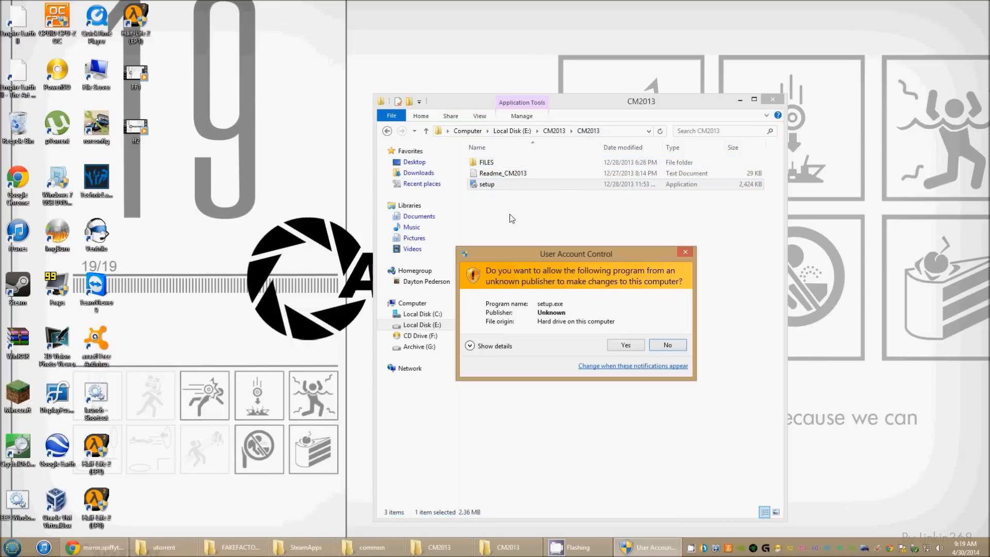
Allow CM2013 Setup to run, pass the Welcome page and select the common folder install path
left_click(625, 344)
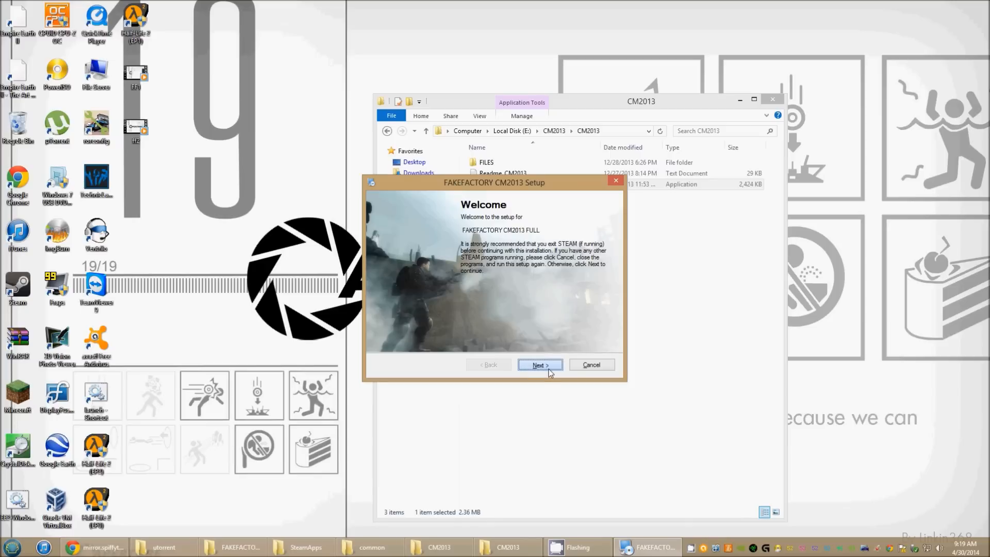
left_click(539, 364)
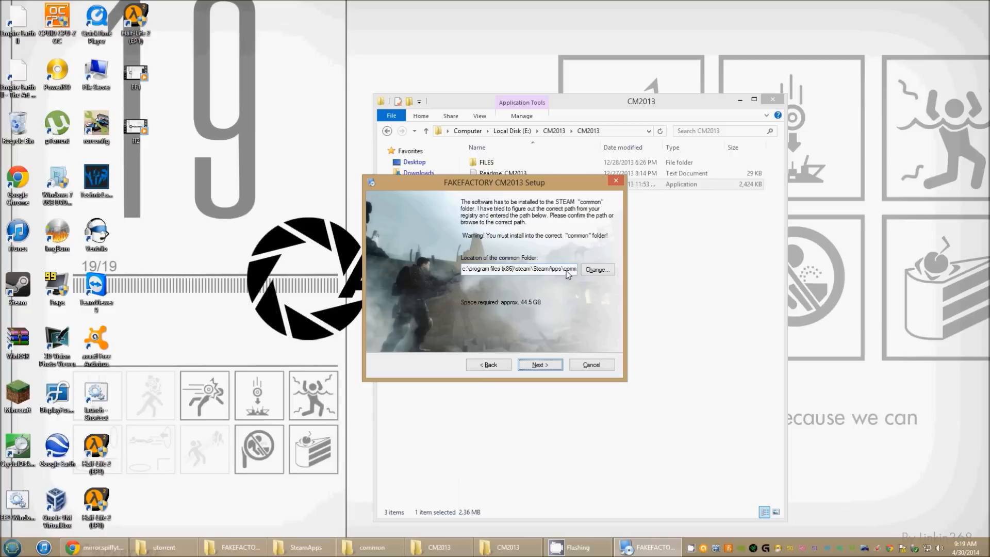
mouse_move(530, 230)
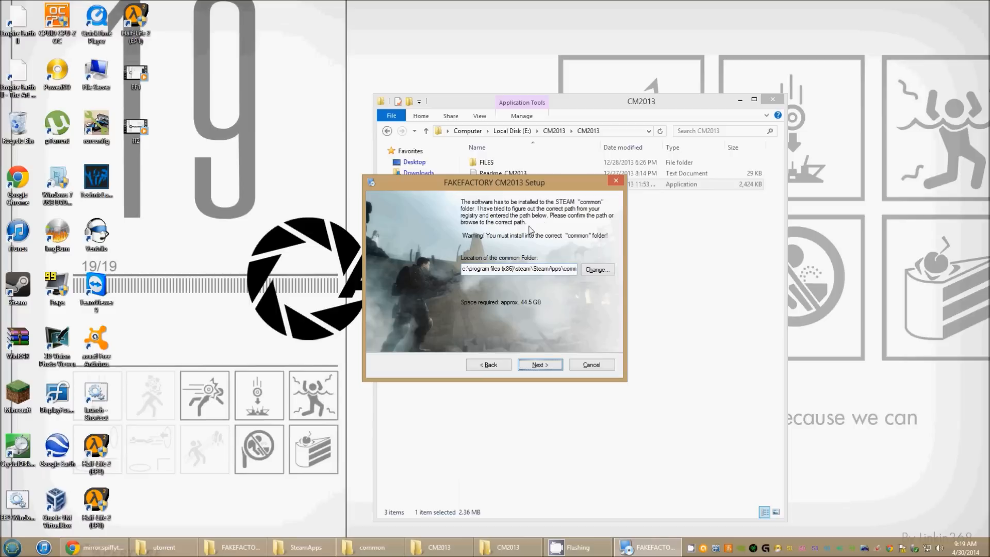
mouse_move(518, 238)
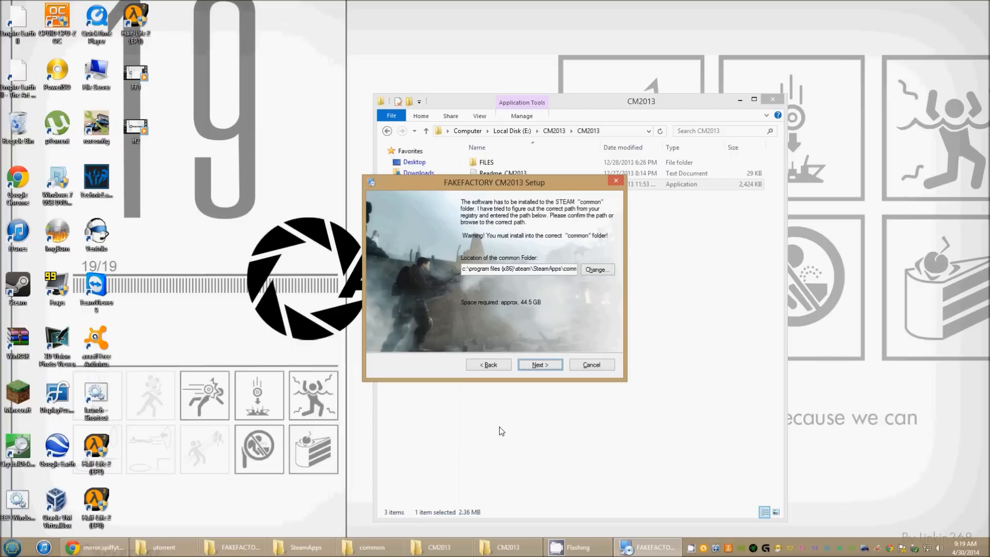
mouse_move(562, 329)
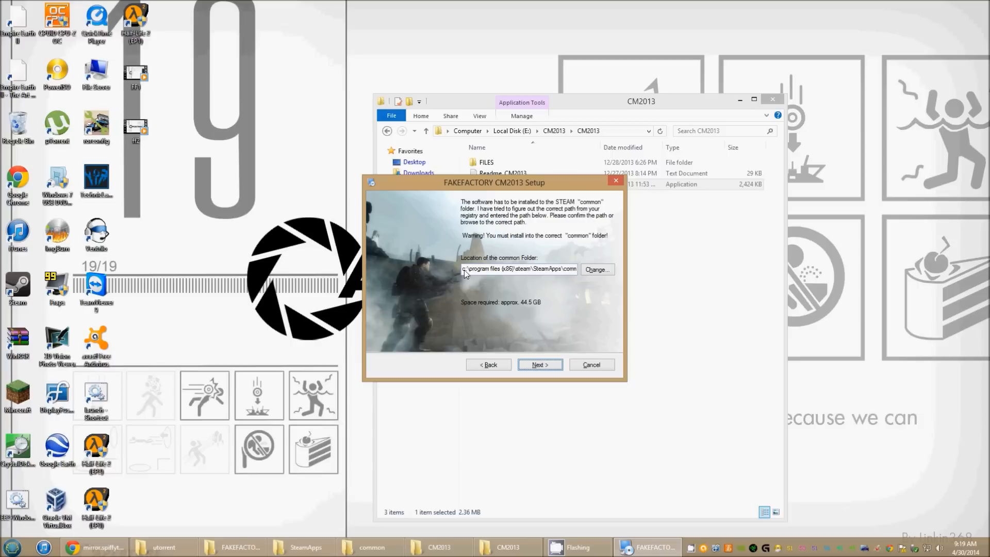
triple_click(517, 268)
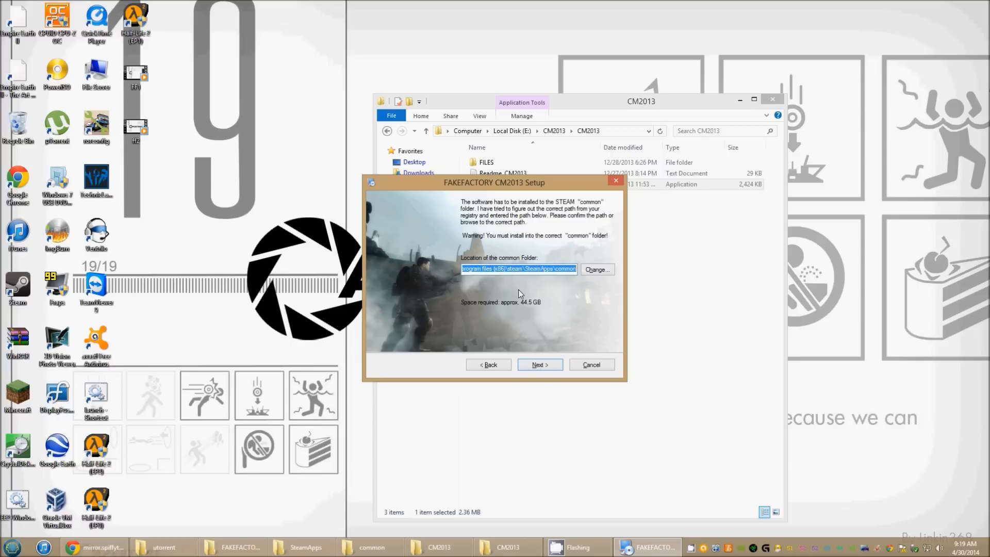
mouse_move(565, 333)
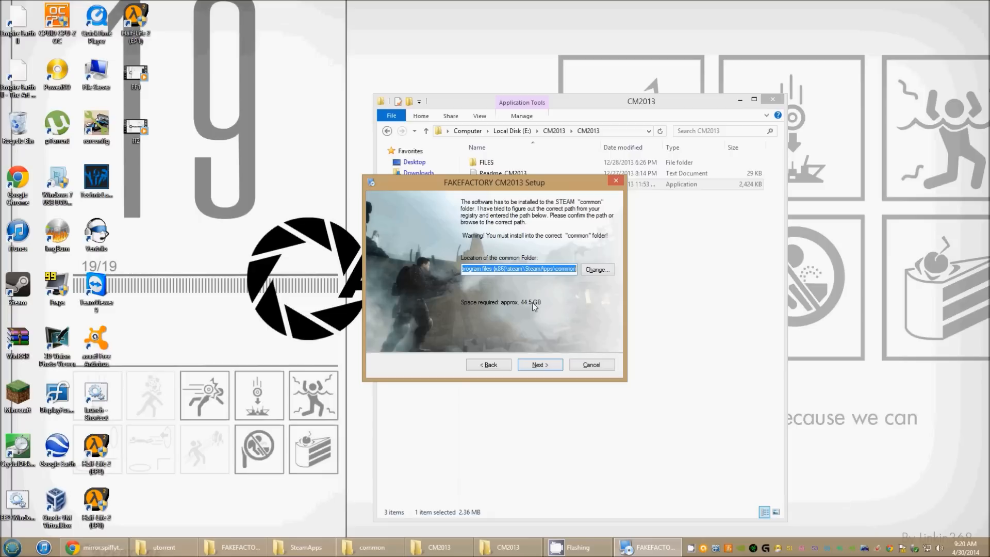
mouse_move(475, 297)
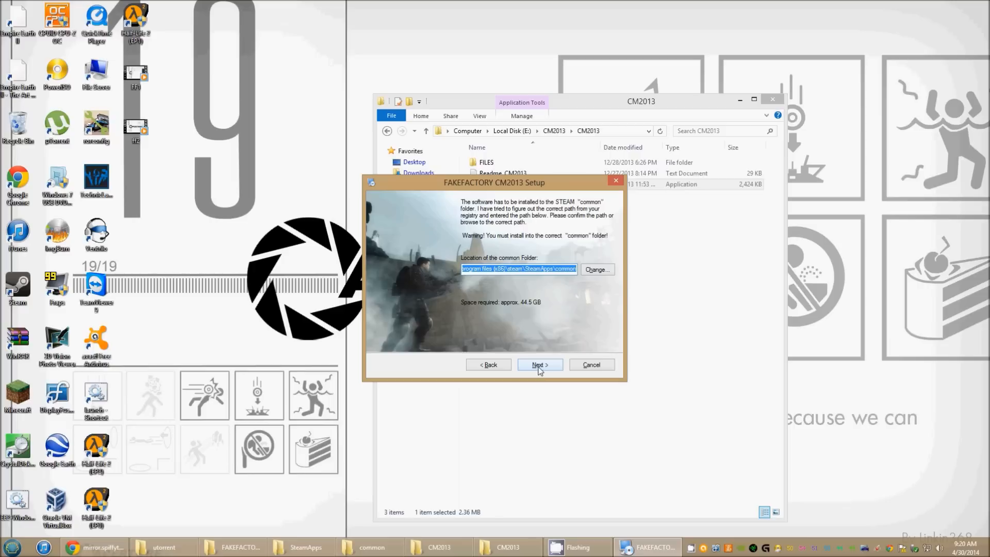
Accept the install location and the summary so the CM2013 installation runs
left_click(539, 364)
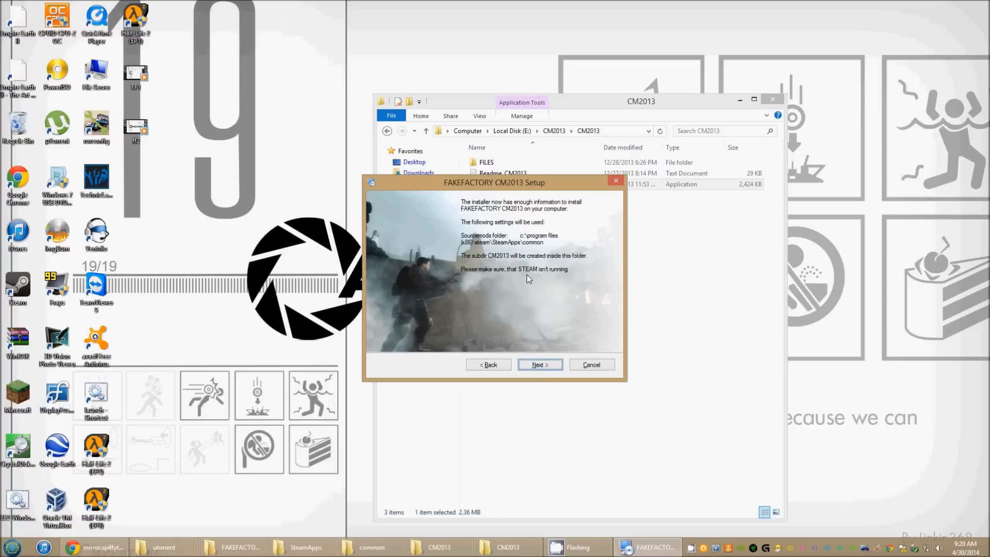
mouse_move(488, 286)
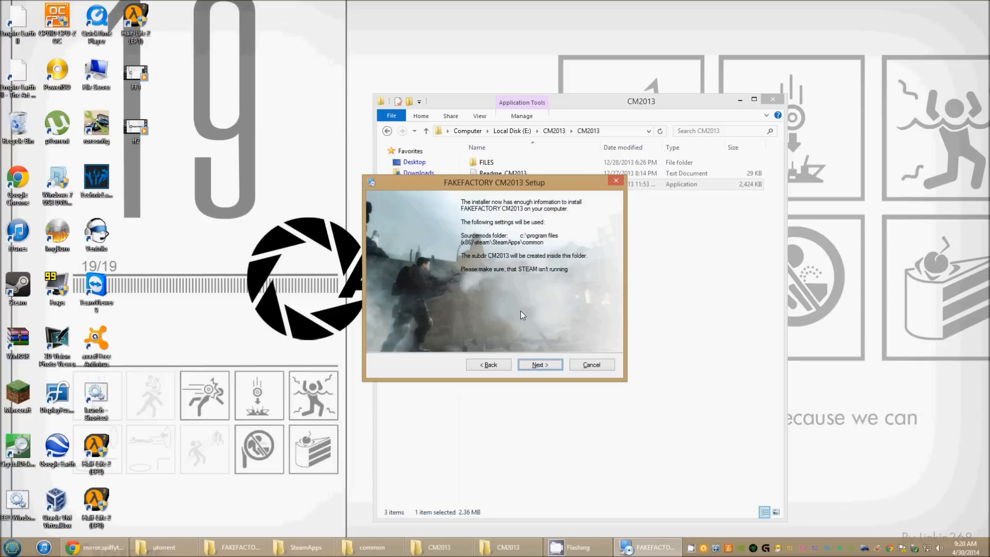
mouse_move(494, 297)
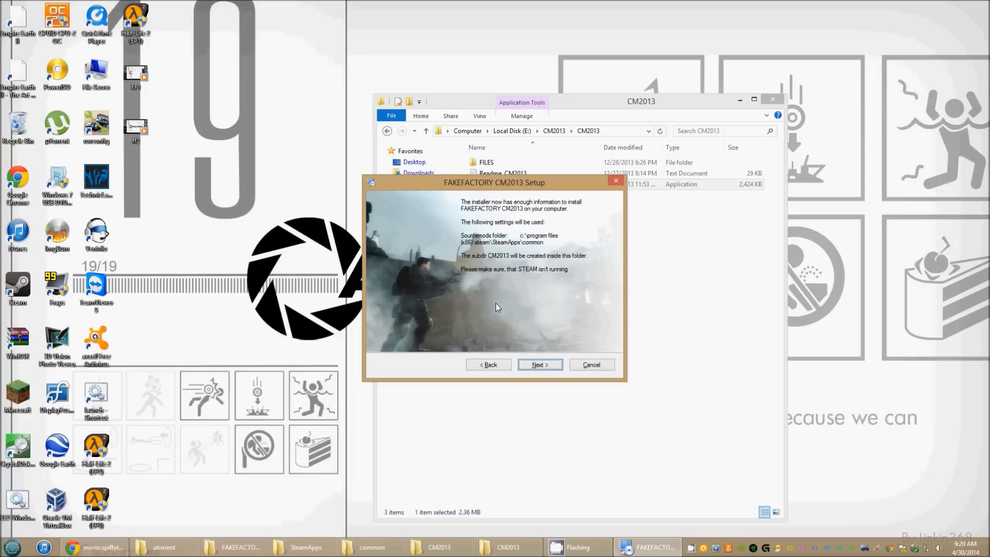
left_click(539, 364)
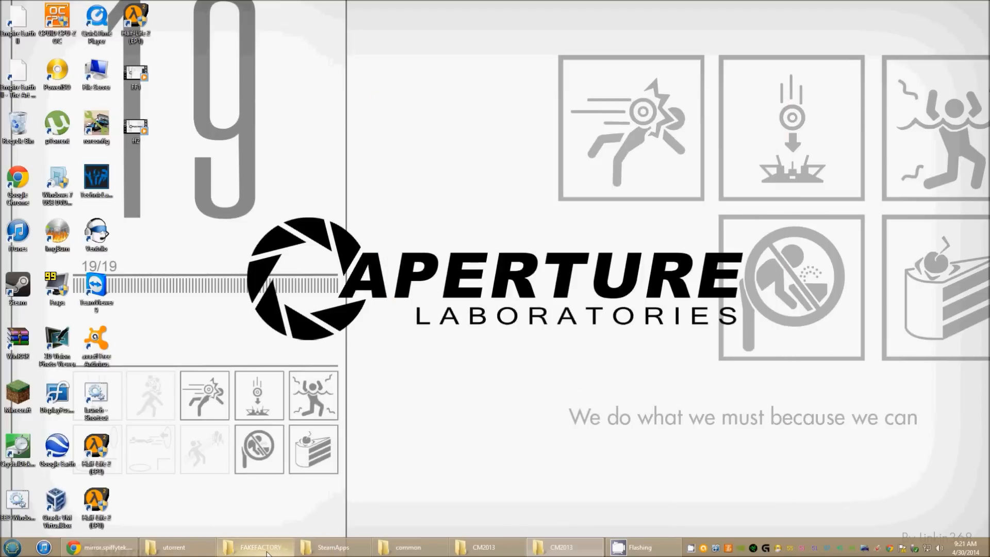
Bring up the FAKEFACTORY CM2013 folder window and glance at the All Programs list
left_click(255, 546)
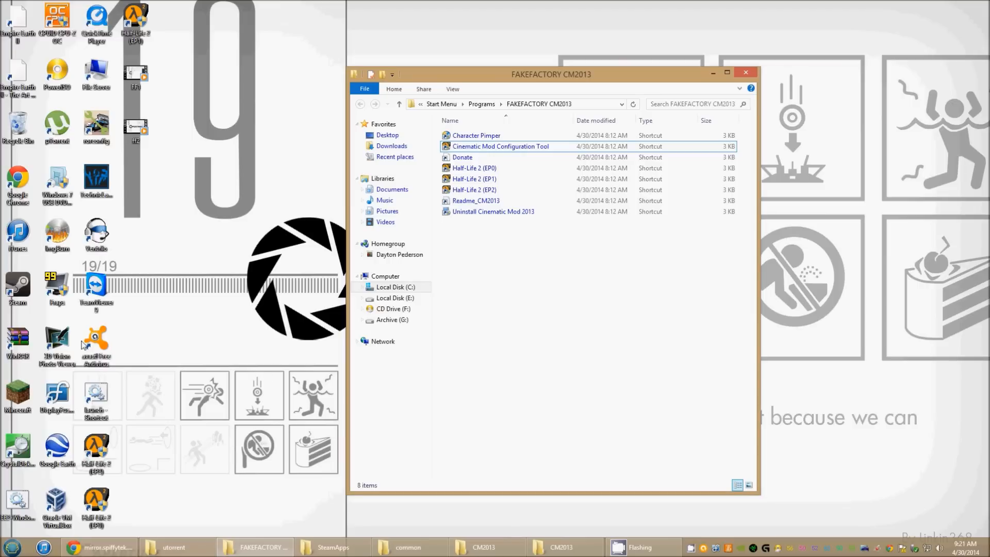
left_click(505, 253)
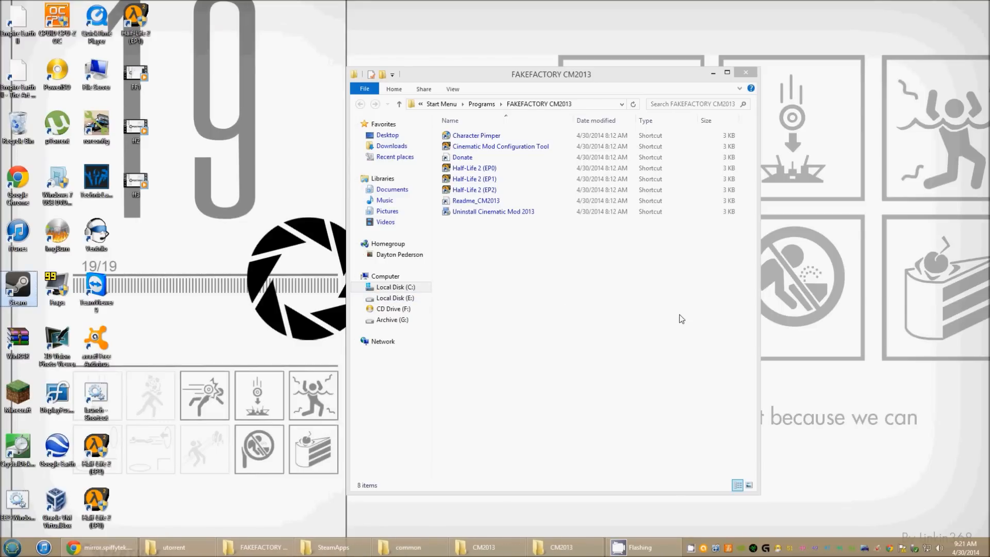
mouse_move(589, 337)
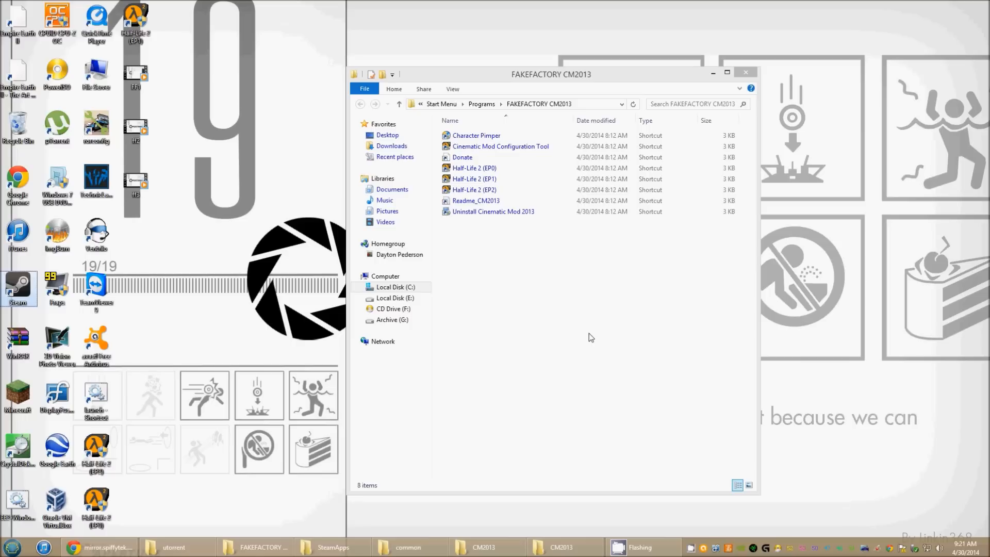
left_click(499, 145)
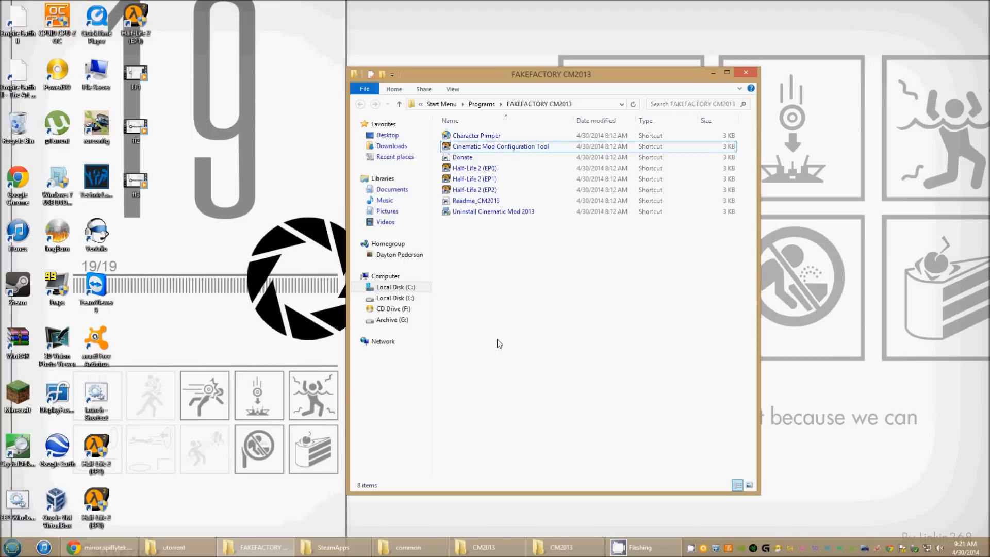
mouse_move(460, 236)
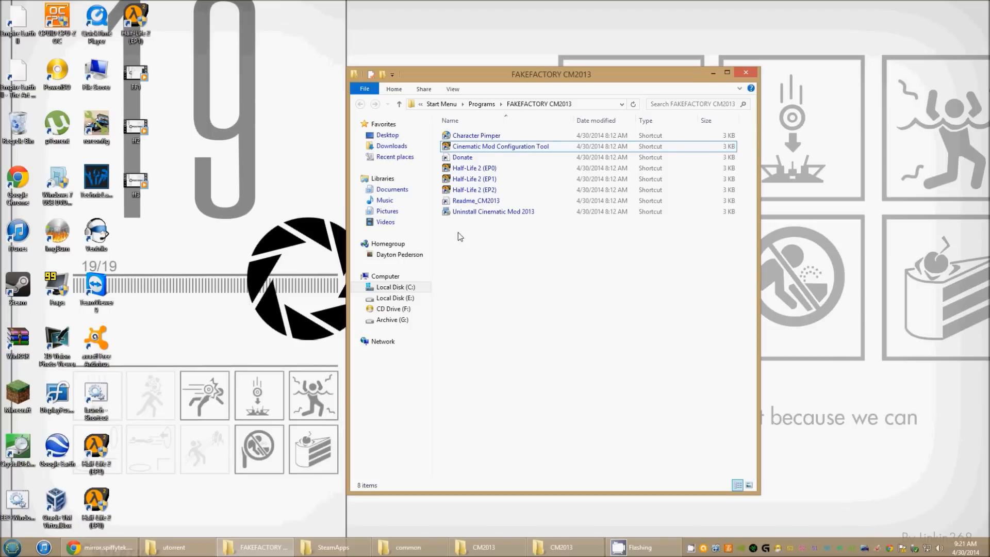
left_click(10, 546)
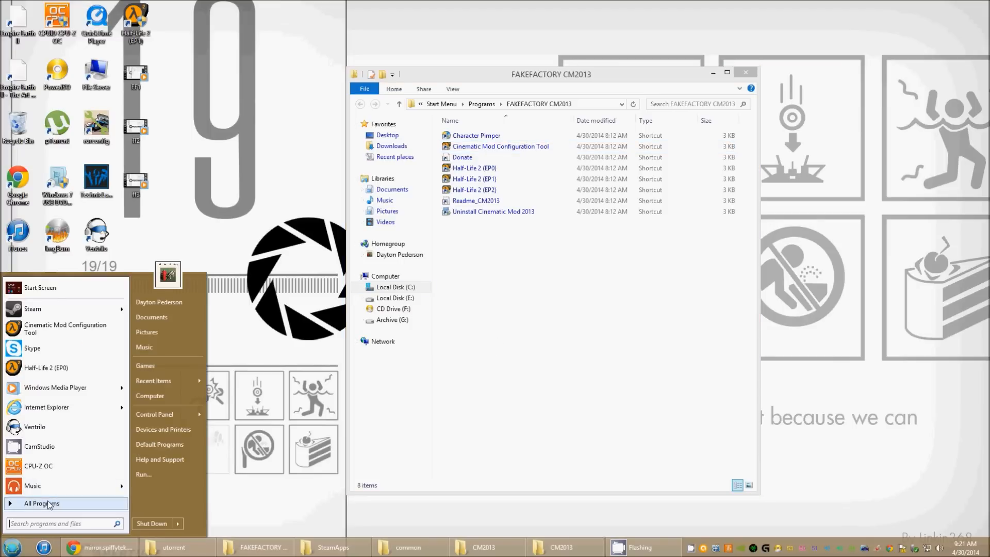
left_click(46, 503)
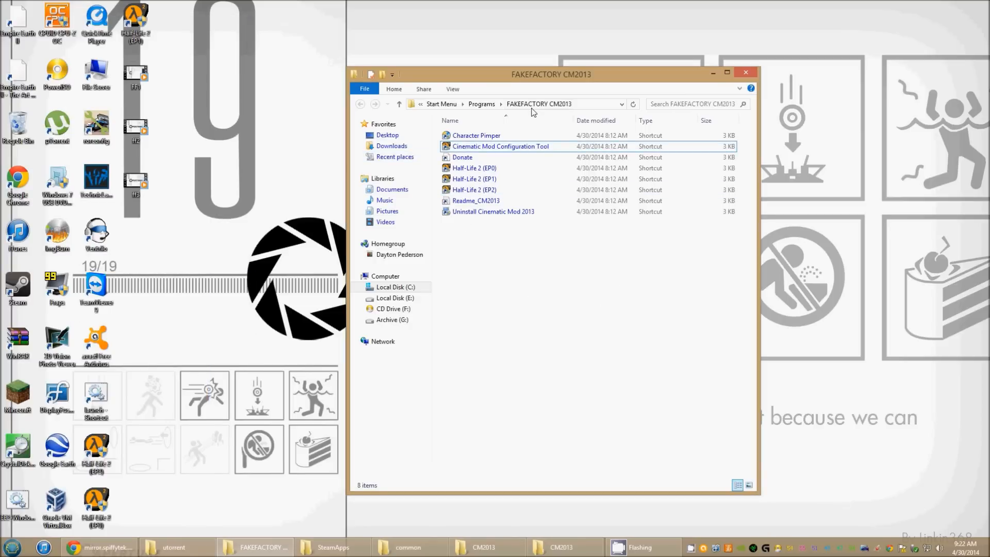
Select the three Half-Life 2 EP0–EP2 shortcuts in the FAKEFACTORY CM2013 folder
left_click(538, 103)
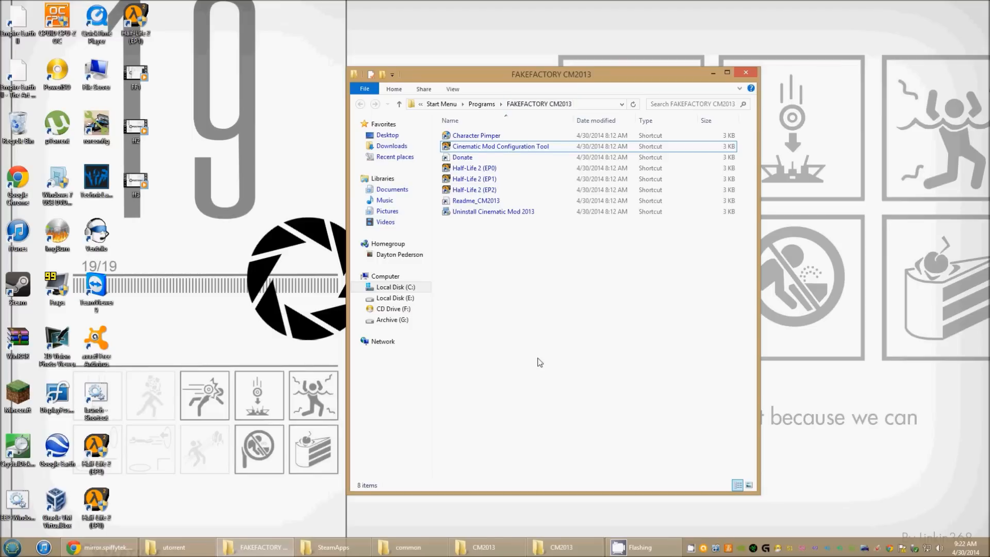
left_click(474, 168)
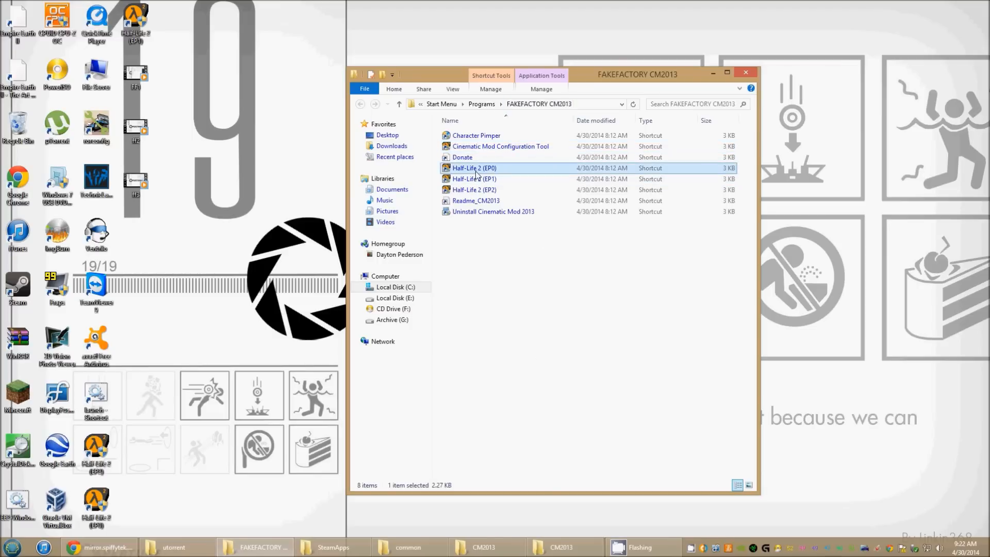
left_click(473, 189)
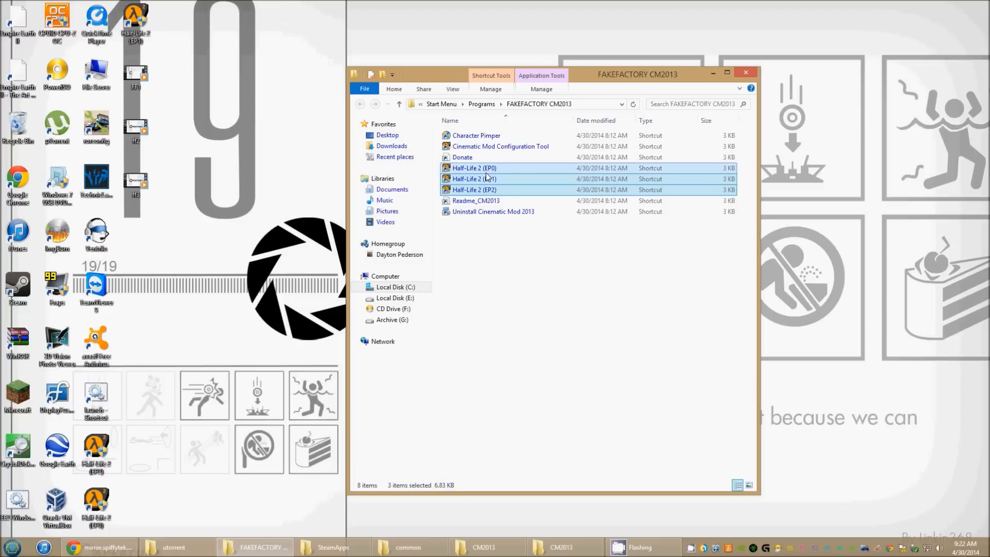
mouse_move(656, 320)
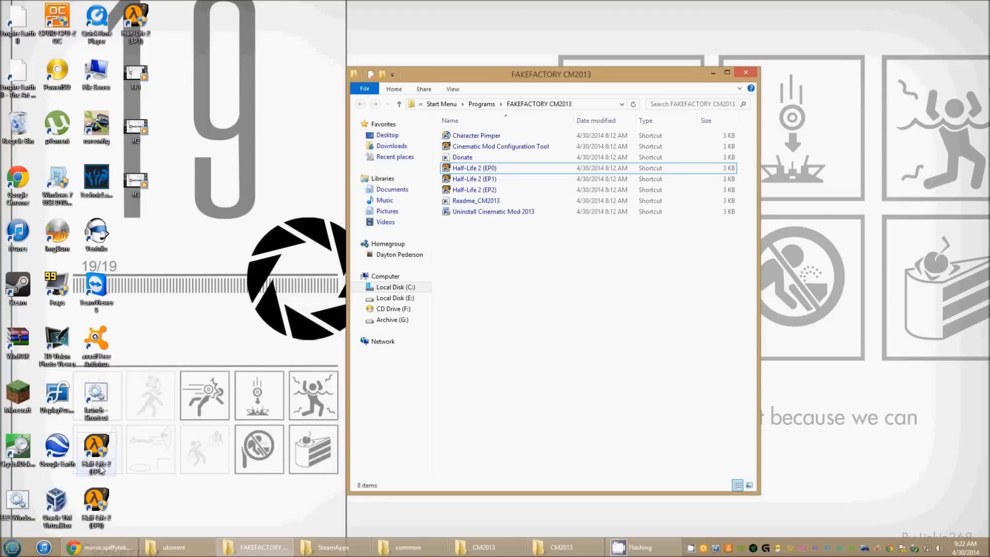
mouse_move(543, 197)
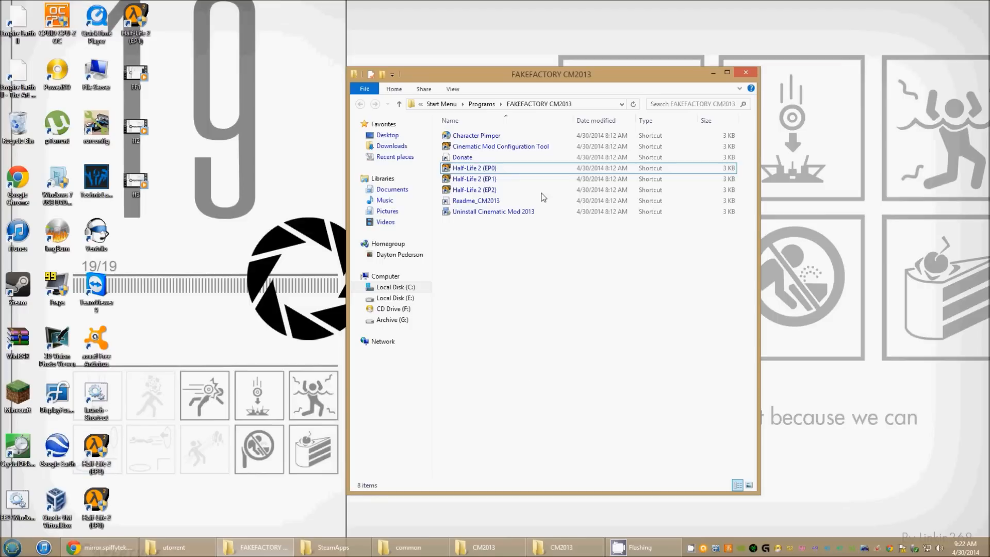
Launch the Cinematic Mod Configuration Tool and open Character Pimper from it
double_click(499, 146)
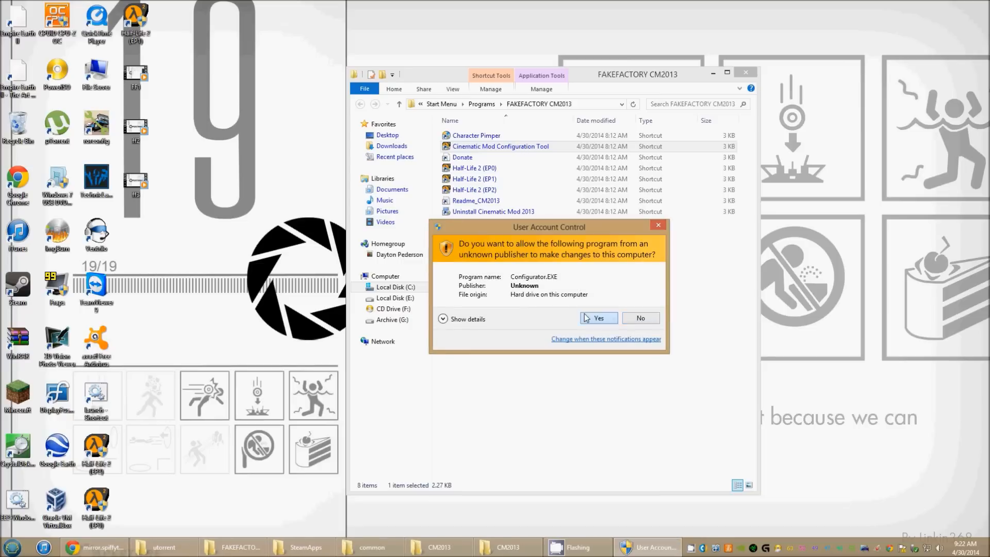
left_click(597, 317)
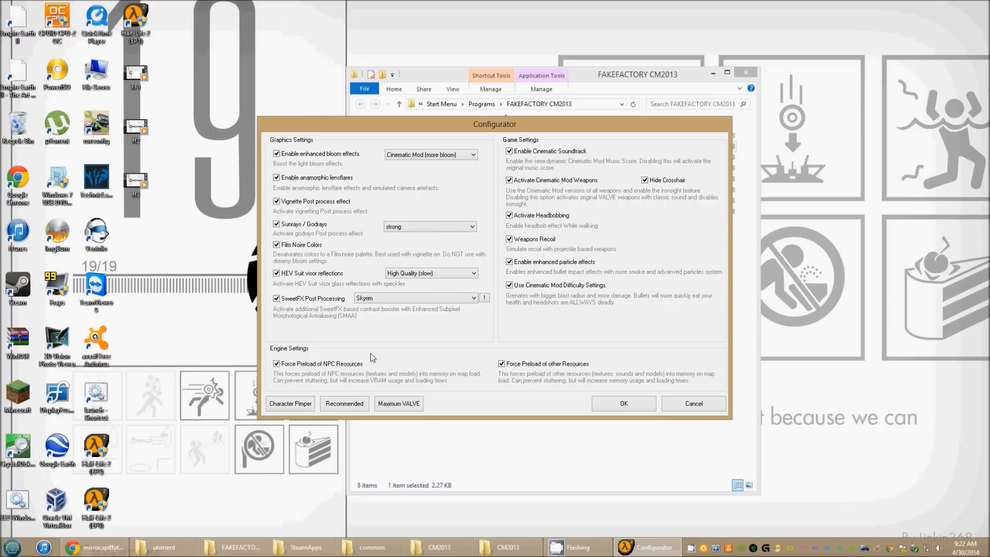
mouse_move(370, 358)
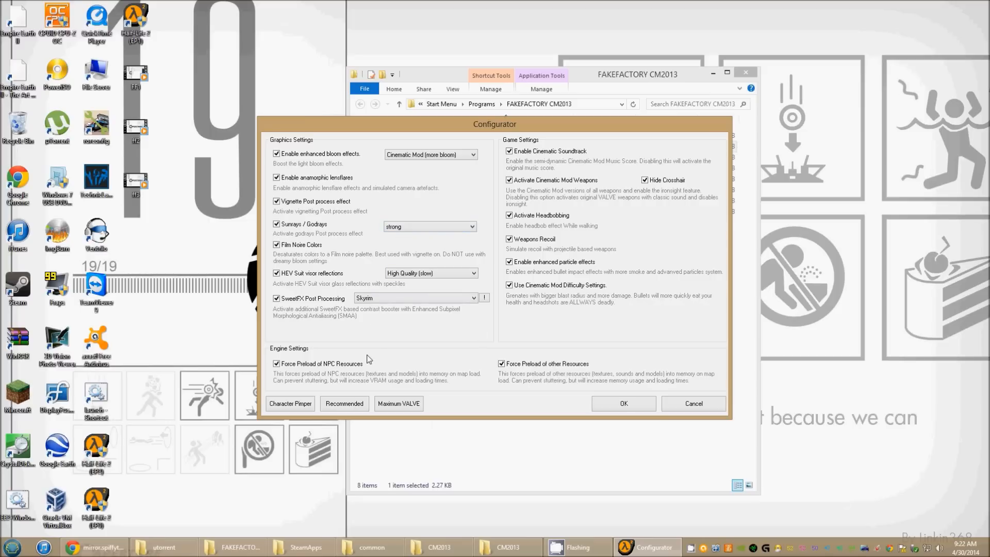
left_click(289, 403)
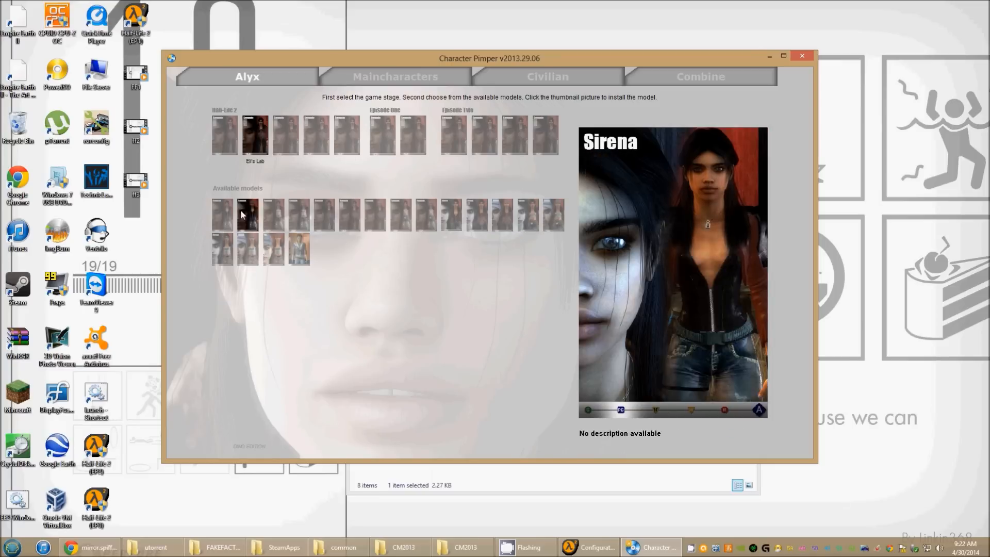
Preview Sampaio model variants for Alyx across the Intro and Eli's Lab stages
left_click(552, 215)
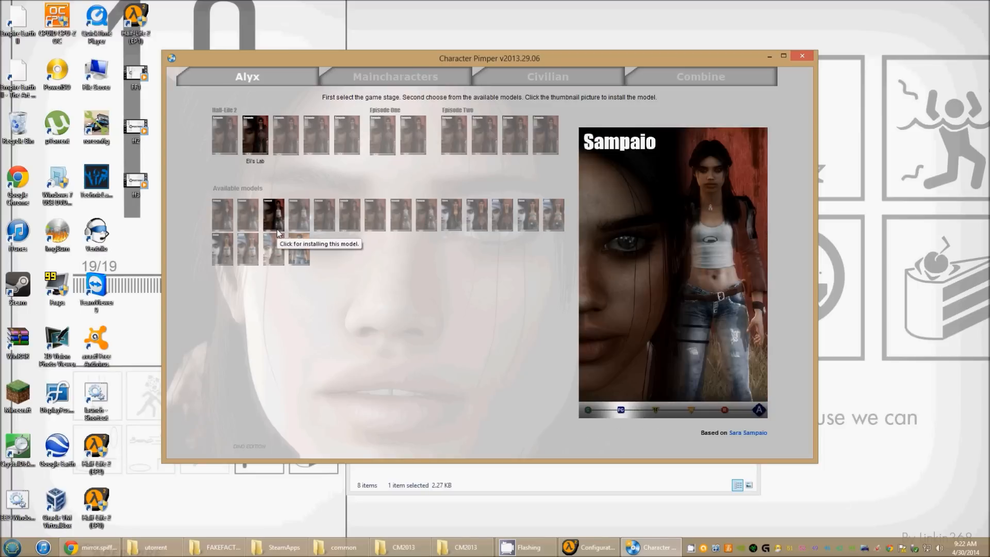
left_click(349, 216)
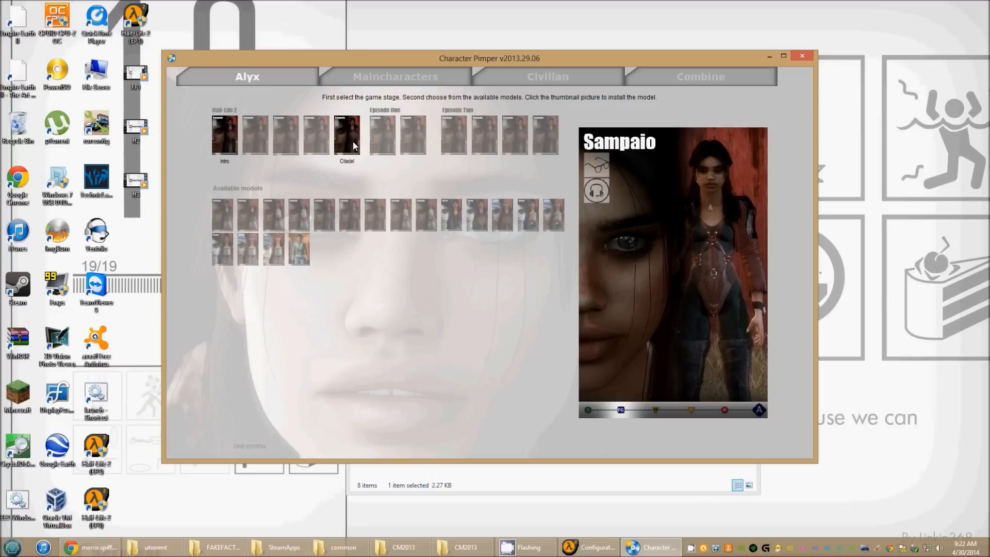
left_click(373, 214)
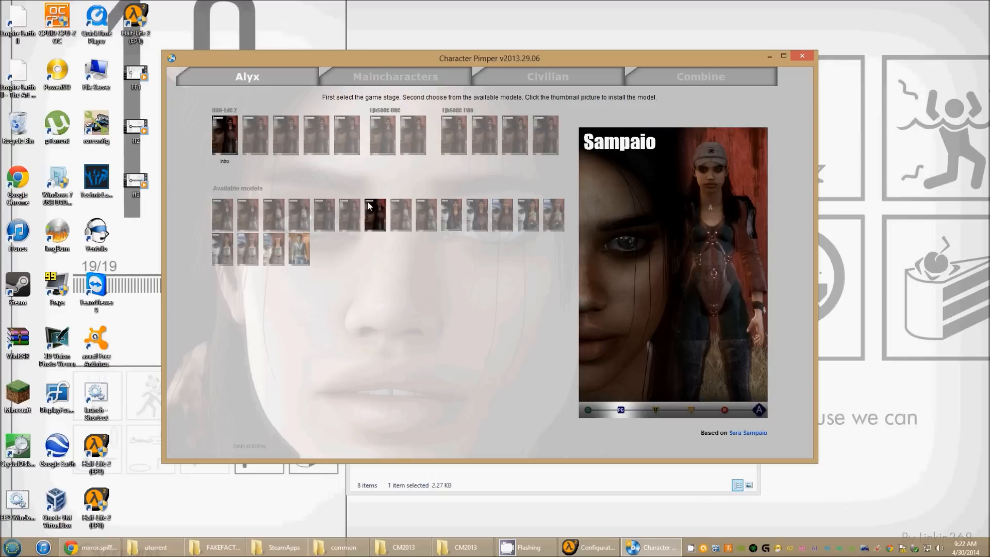
left_click(373, 214)
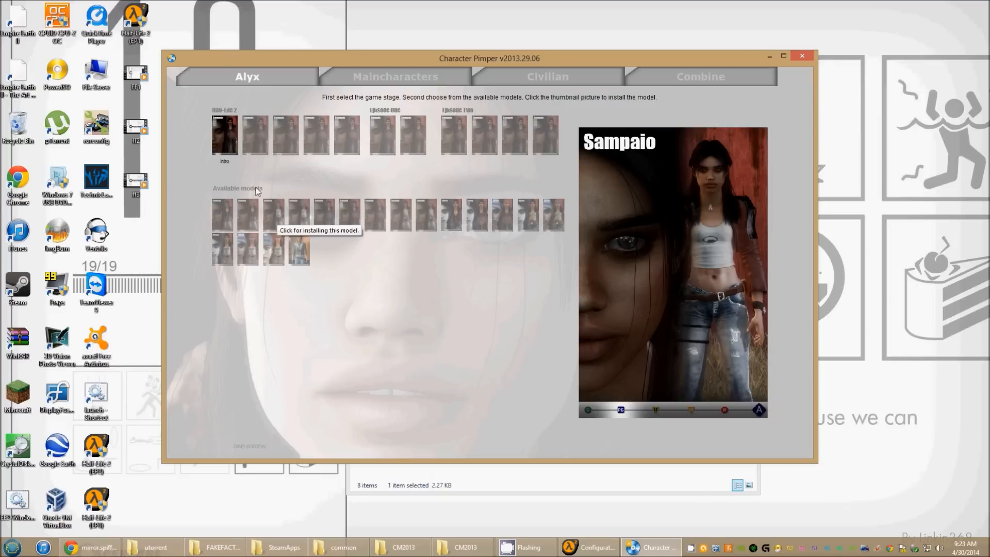
left_click(450, 215)
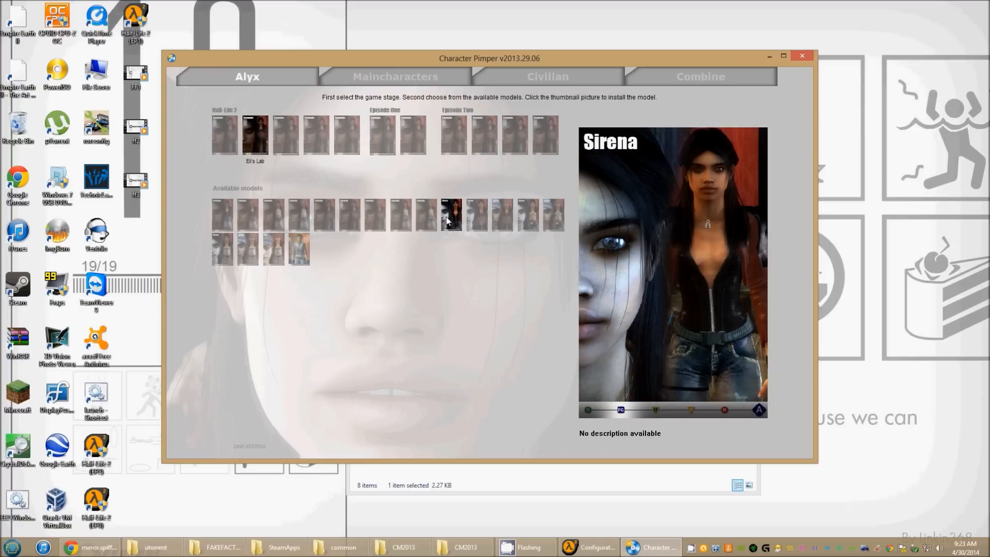
Choose the game stage and install the selected Sampaio model as Alyx, confirming the prompt
left_click(315, 134)
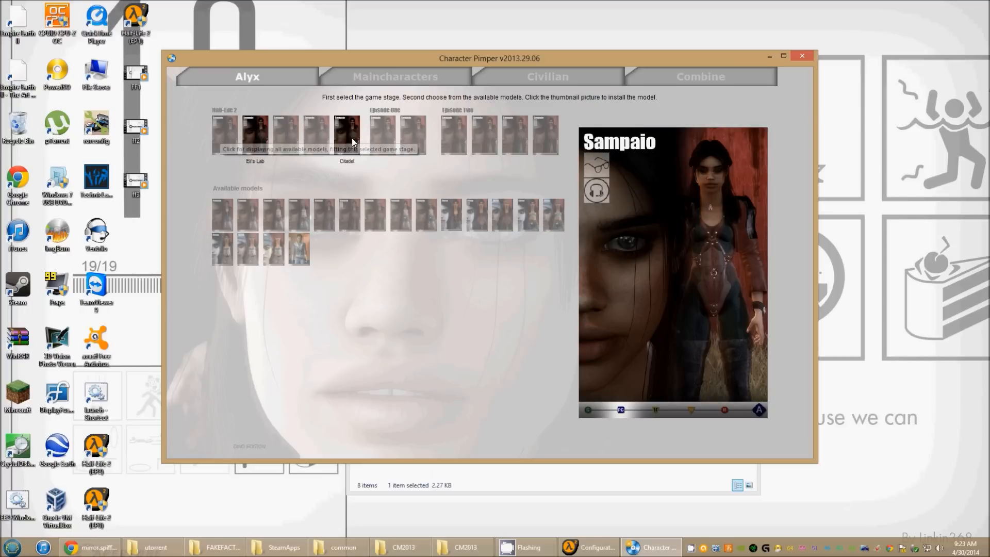
mouse_move(435, 147)
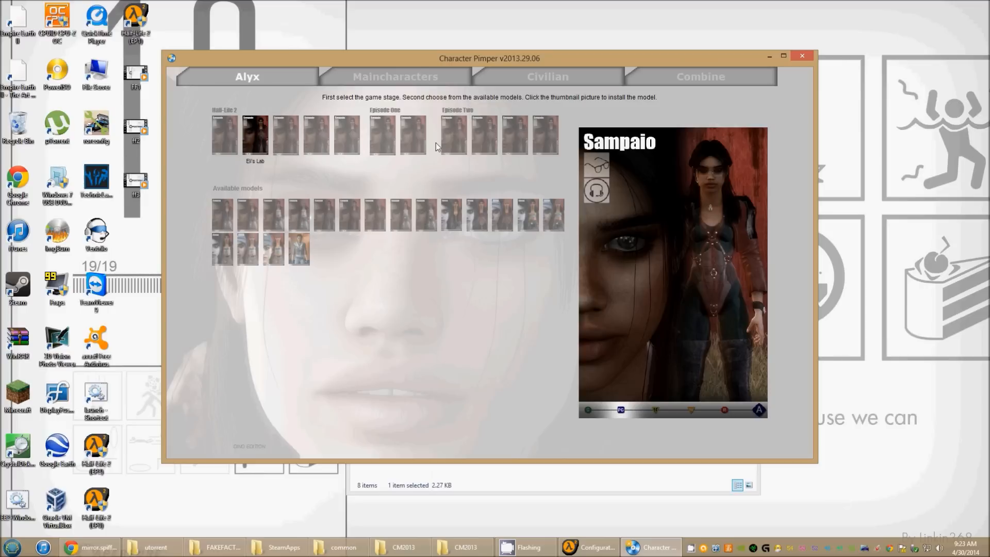
left_click(381, 134)
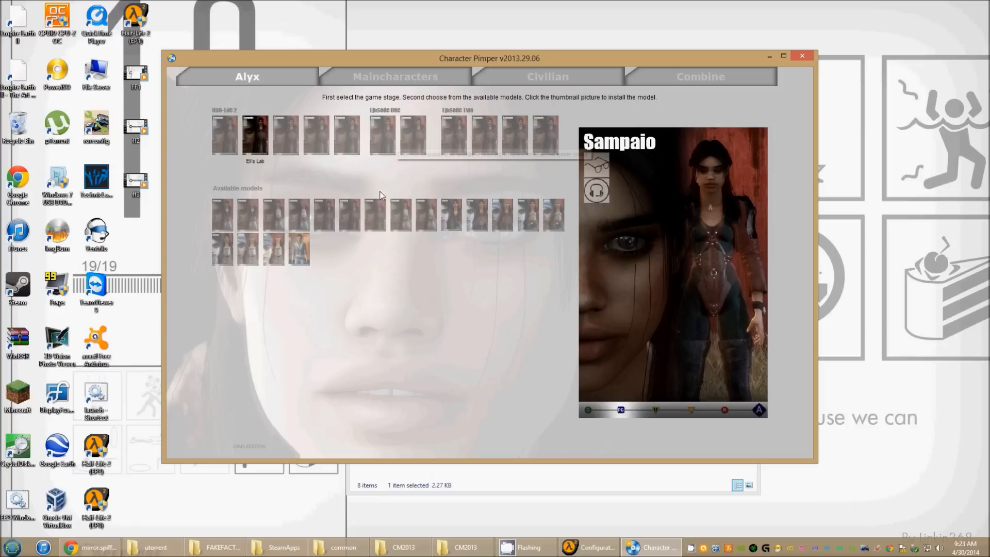
left_click(373, 214)
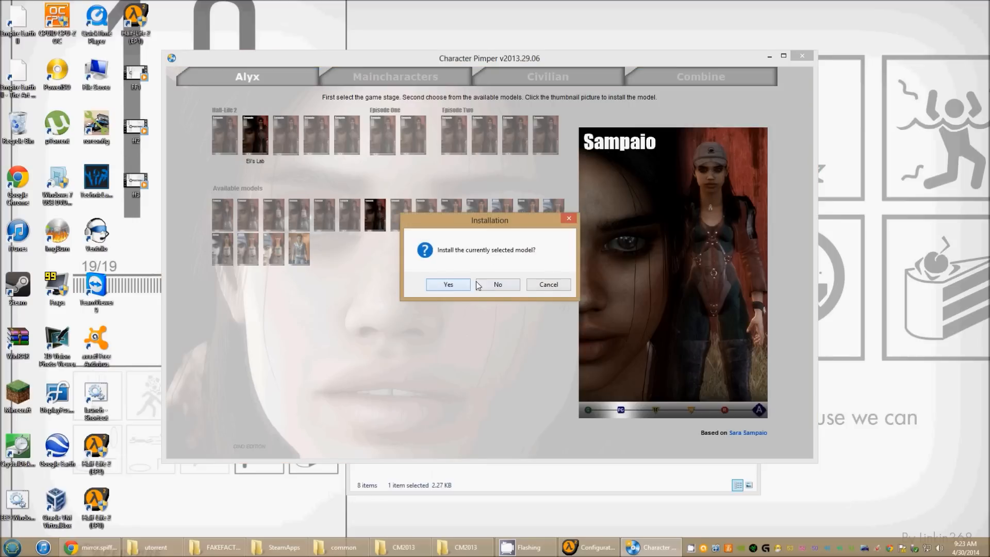
left_click(497, 284)
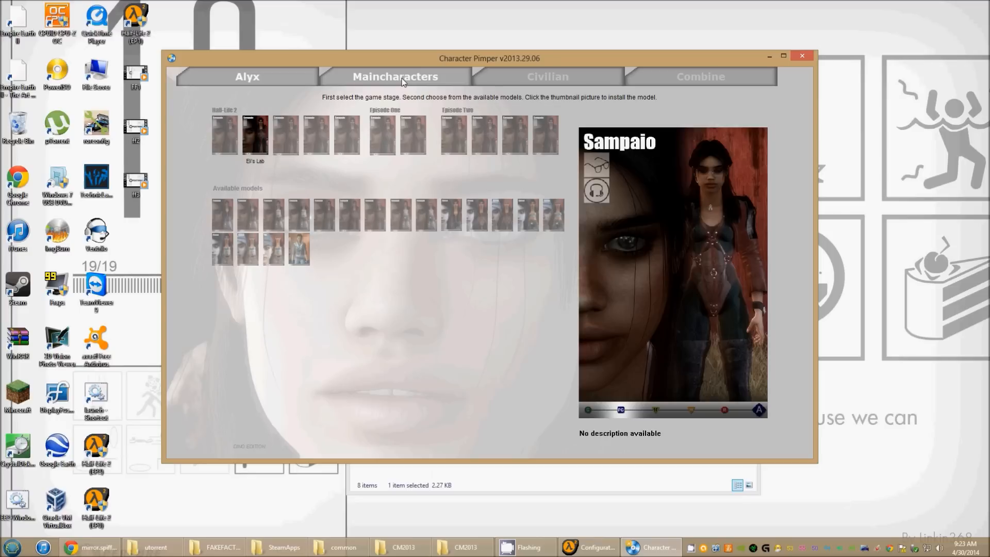
Browse the Maincharacters, Civilian and Combine model sets, then close Character Pimper
left_click(395, 76)
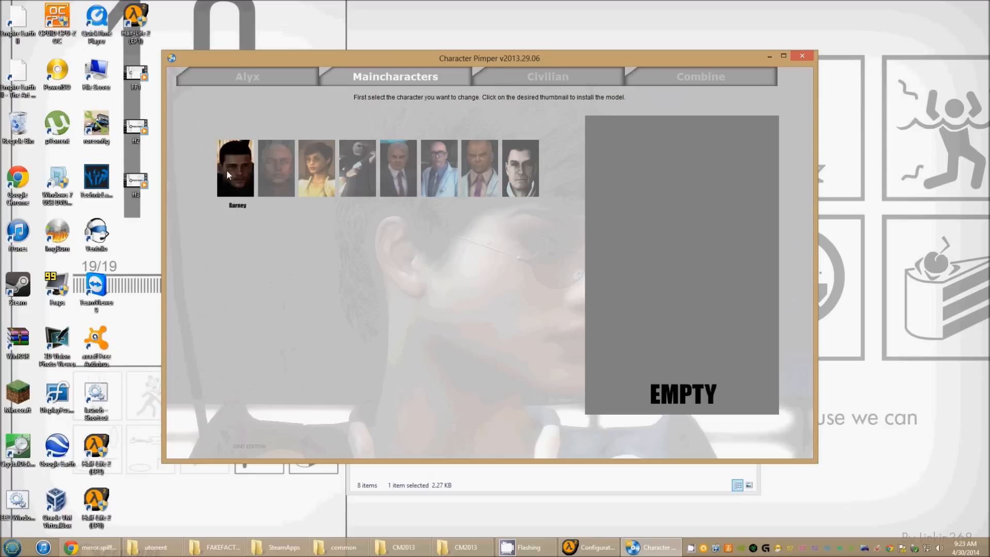
left_click(547, 76)
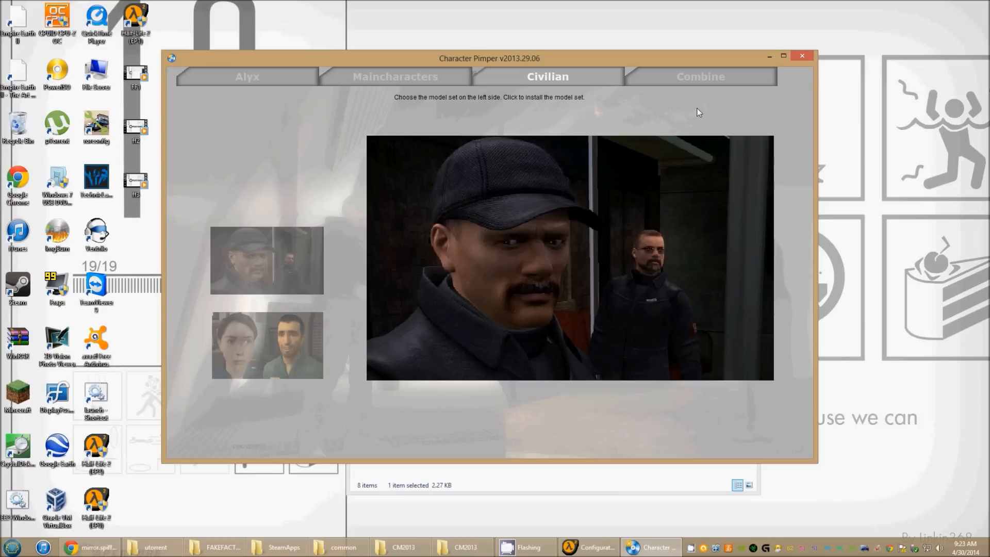
left_click(699, 76)
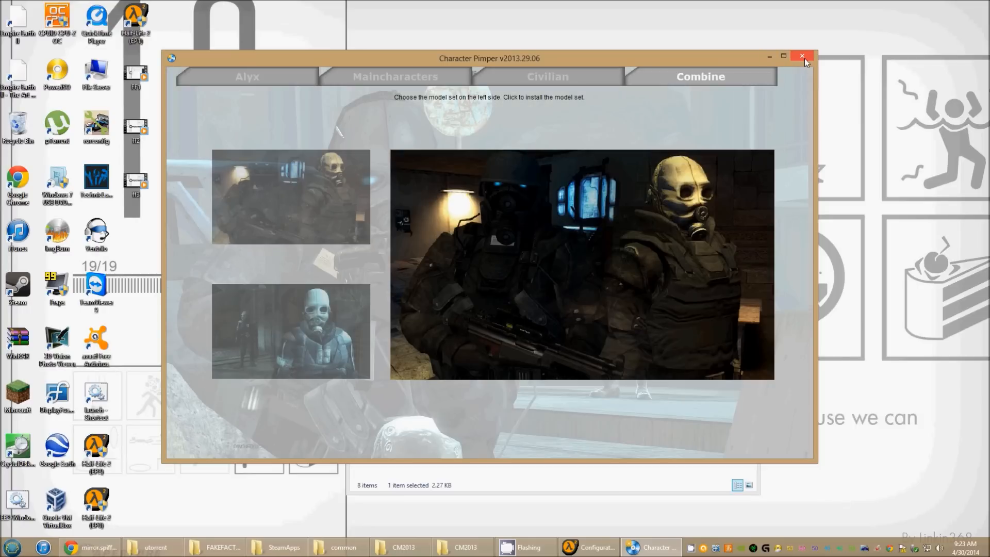
left_click(803, 57)
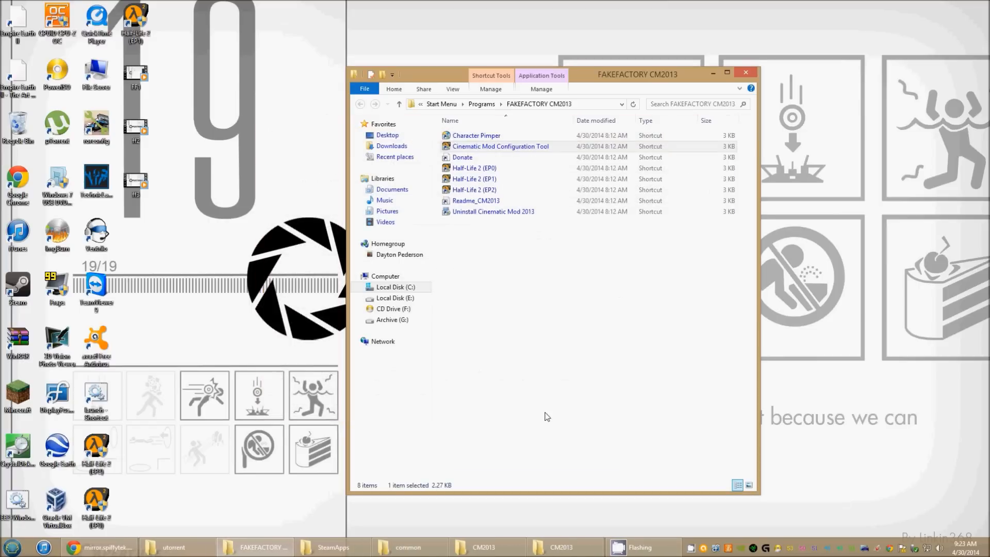